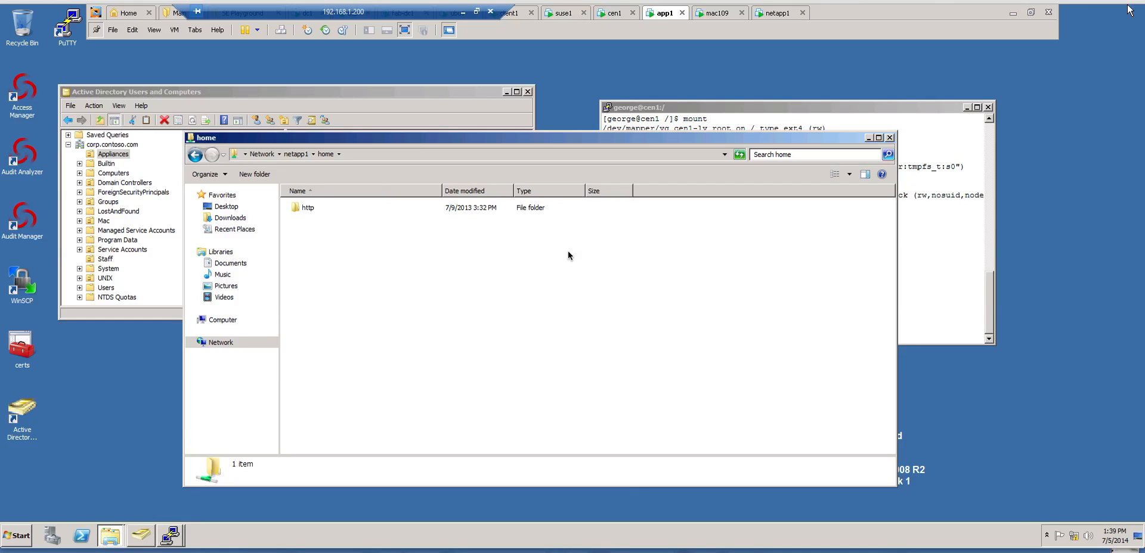
pyautogui.moveTo(490, 307)
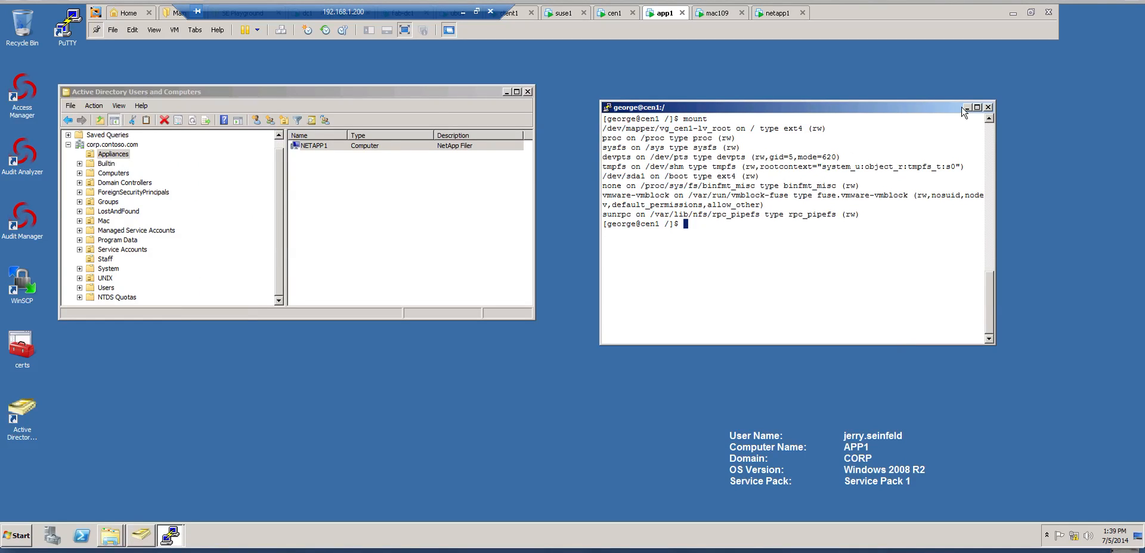
# Minimize the terminal and view NETAPP1's properties in the Appliances container, then close them.
pyautogui.click(977, 106)
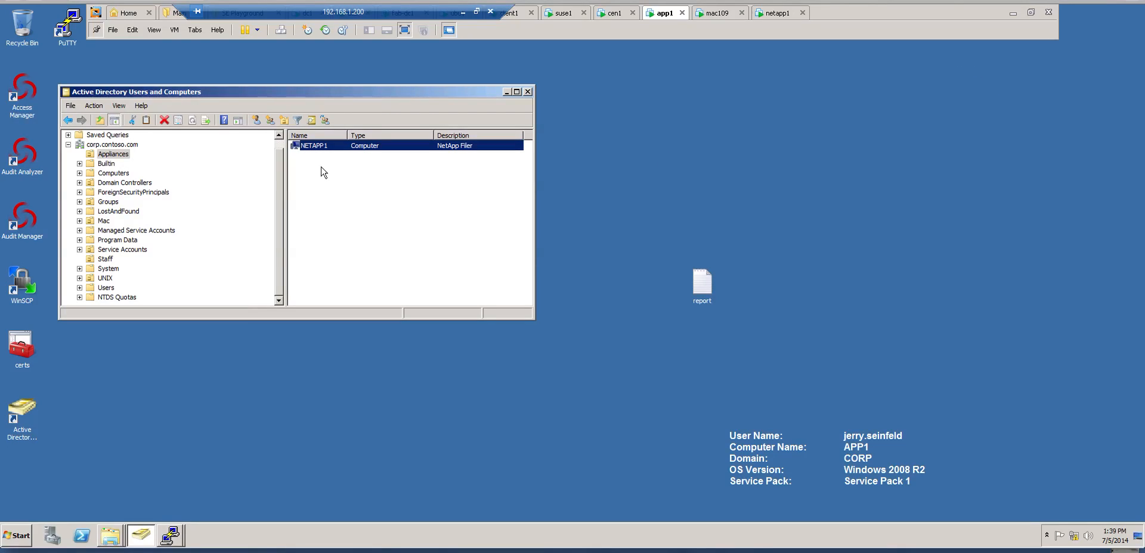
pyautogui.moveTo(317, 151)
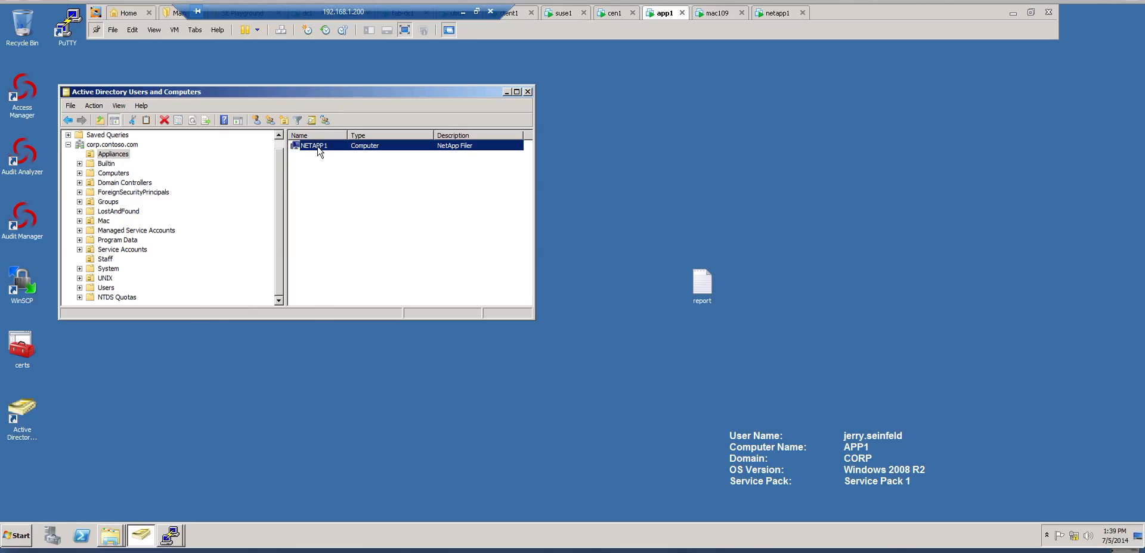
pyautogui.doubleClick(313, 146)
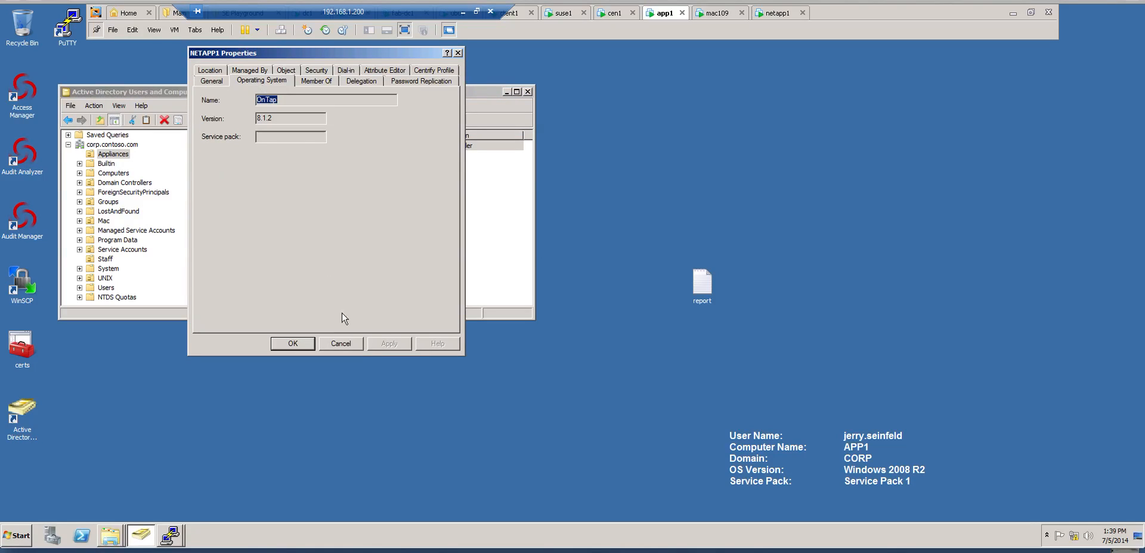
pyautogui.click(293, 344)
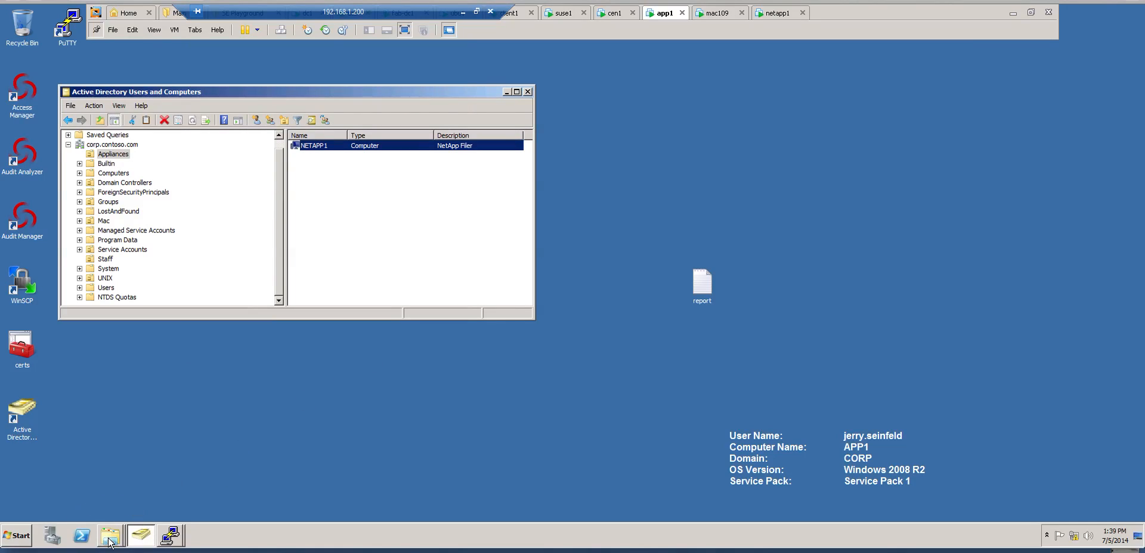
pyautogui.moveTo(110, 536)
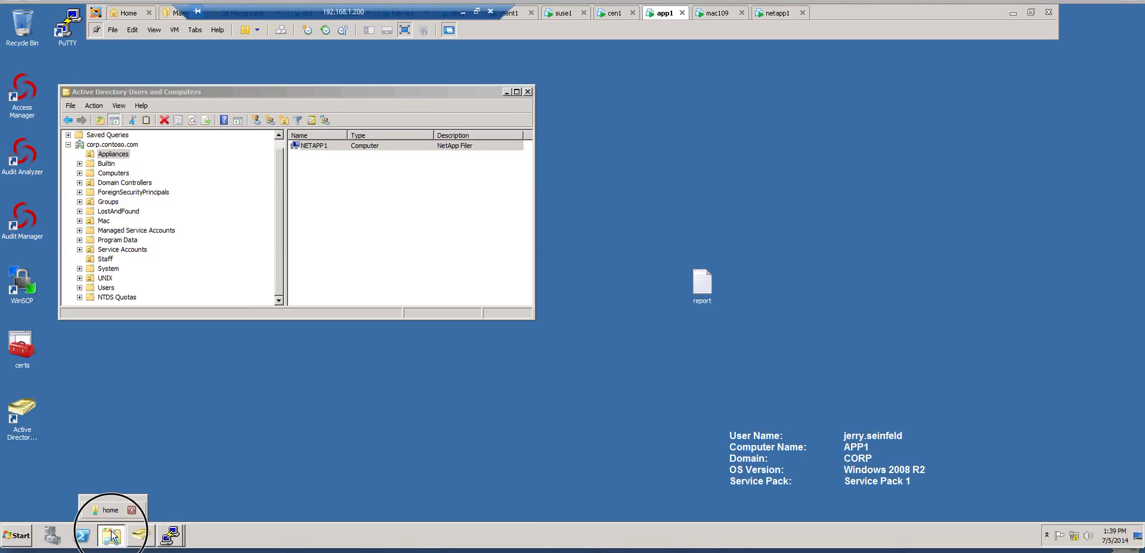
# Create a new text document named myfile.txt in the netapp1 home share.
pyautogui.click(111, 510)
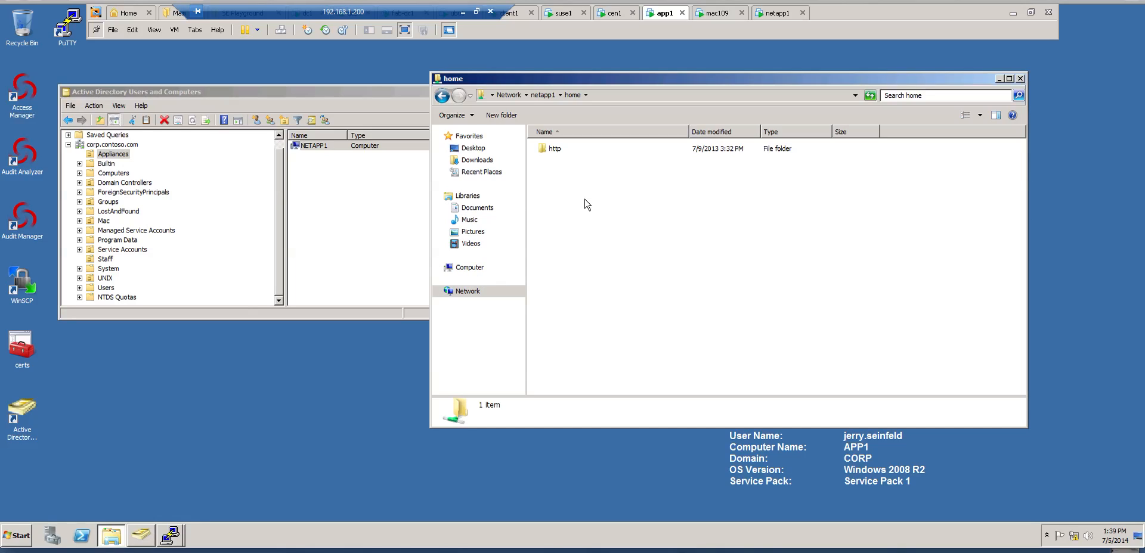
pyautogui.rightClick(584, 203)
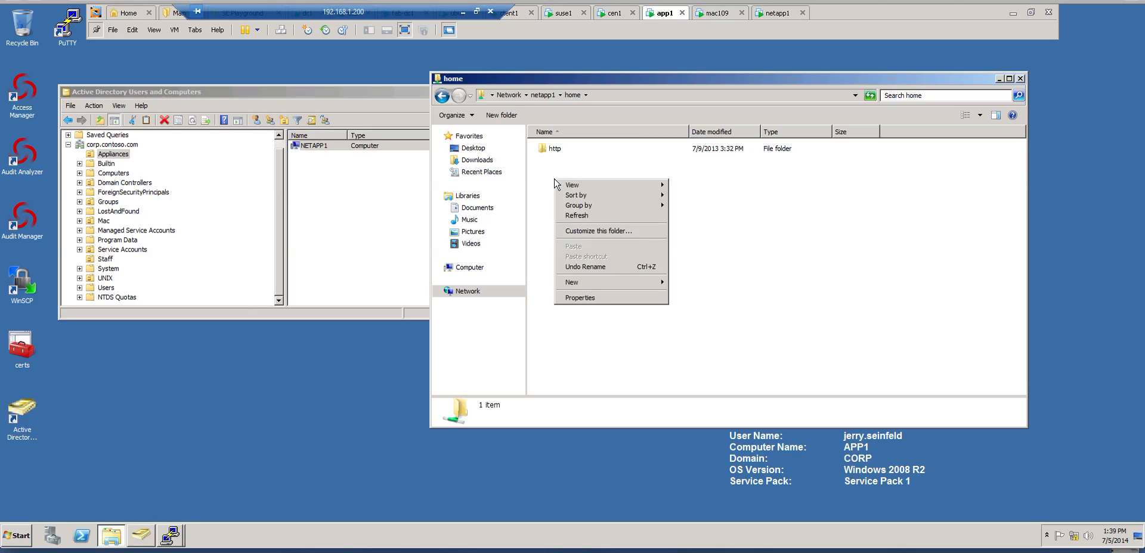
pyautogui.click(571, 281)
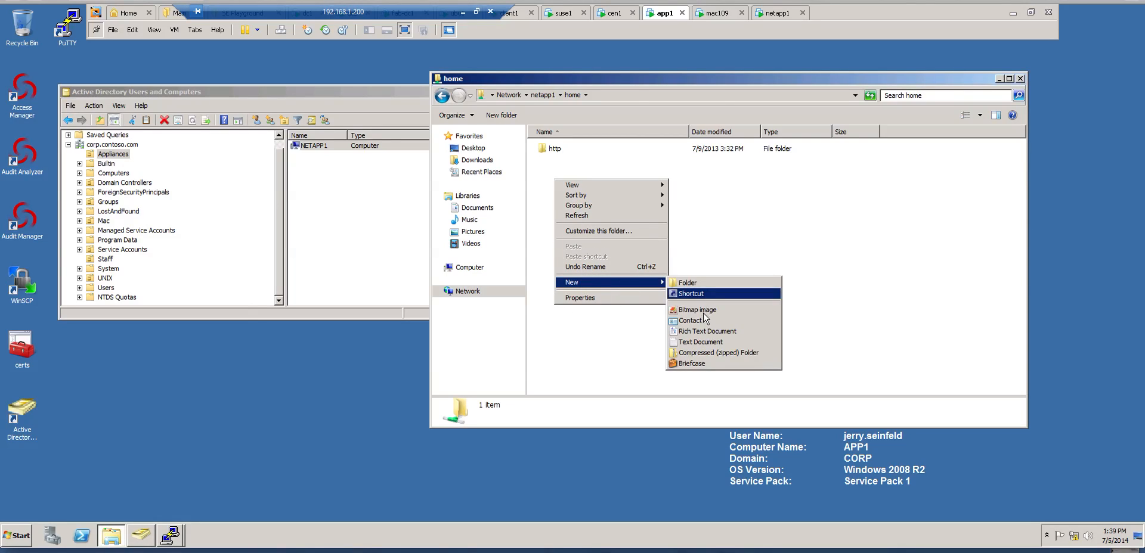
pyautogui.click(700, 341)
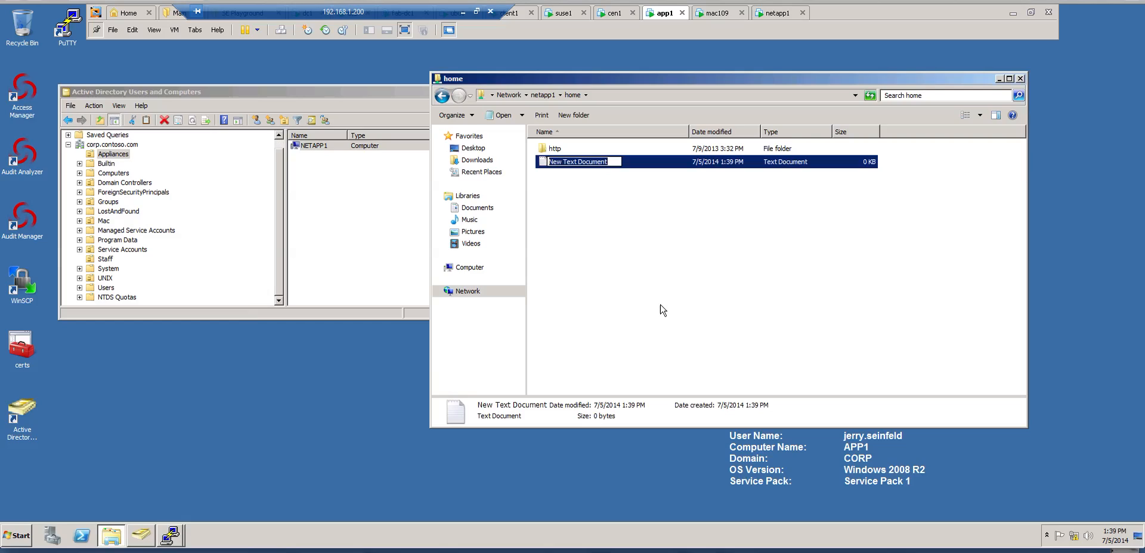
pyautogui.write('myfile.x')
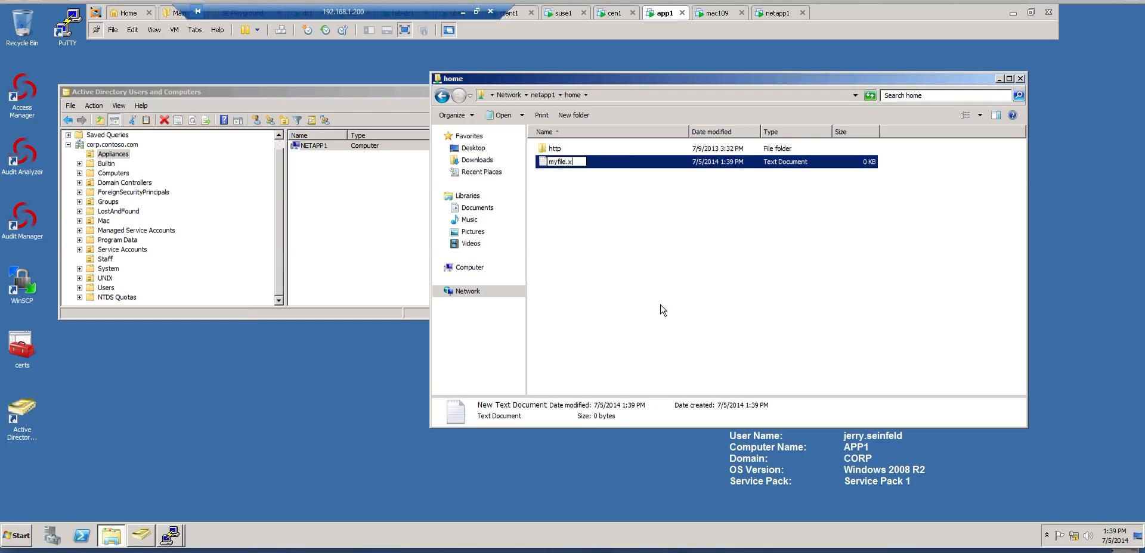
pyautogui.write('txt')
pyautogui.press('Return')
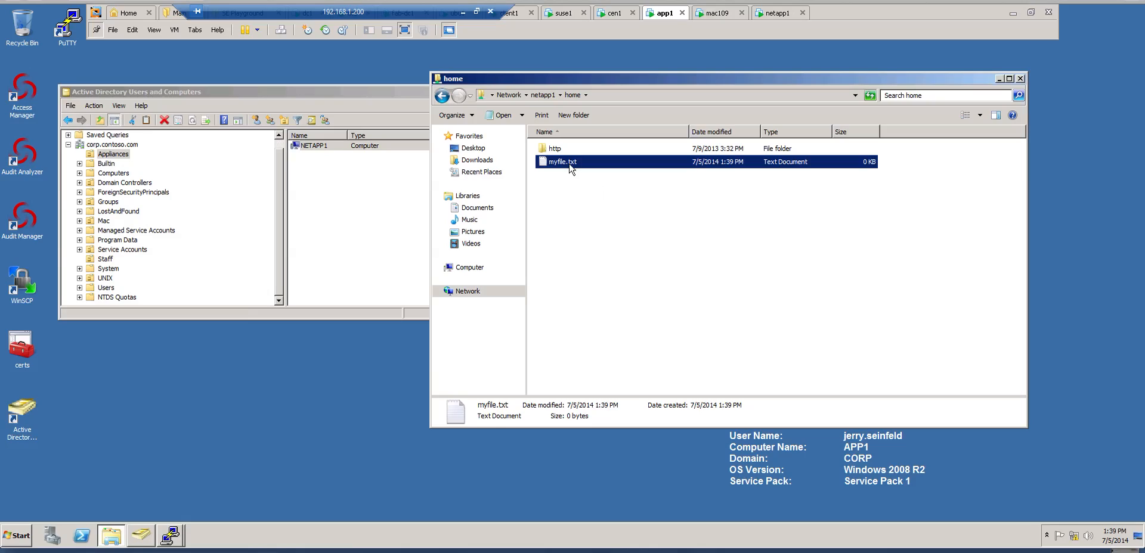
pyautogui.moveTo(580, 230)
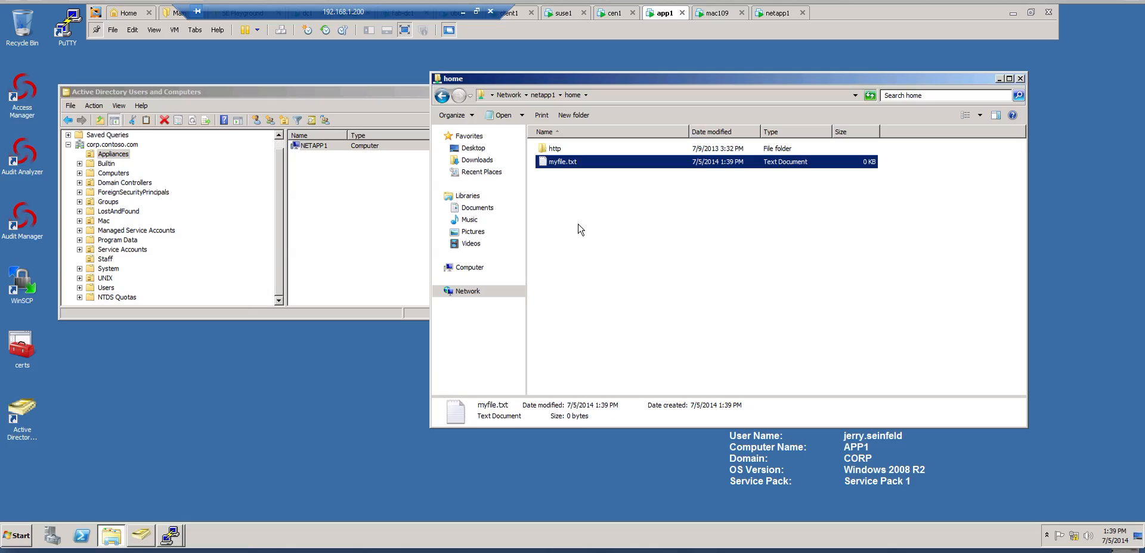
pyautogui.moveTo(551, 283)
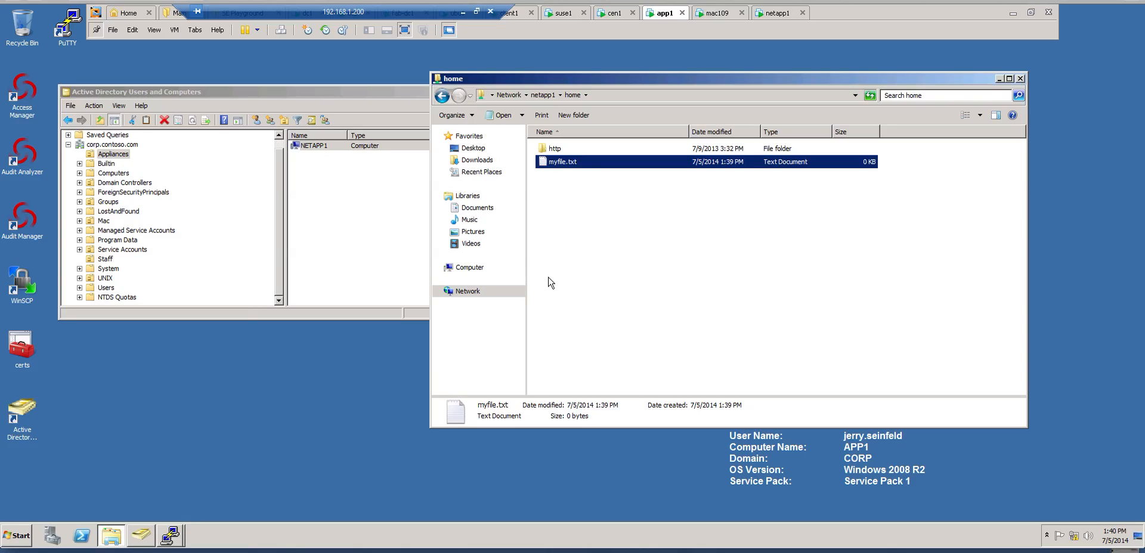
# Run showmount -e netapp1.corp.contoso.com on cen1 to list the filer's NFS exports.
pyautogui.click(169, 535)
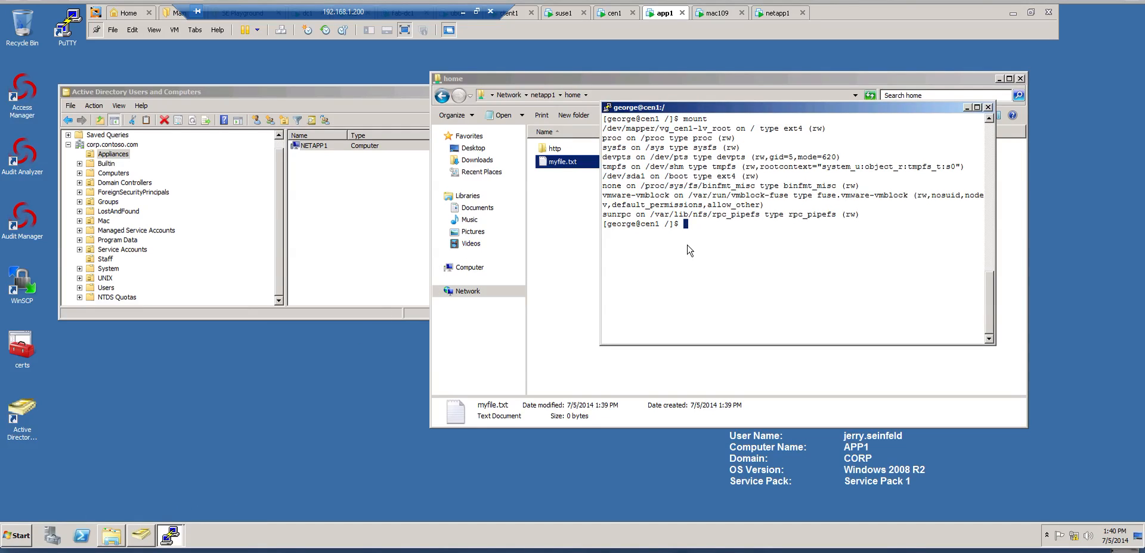
pyautogui.moveTo(700, 248)
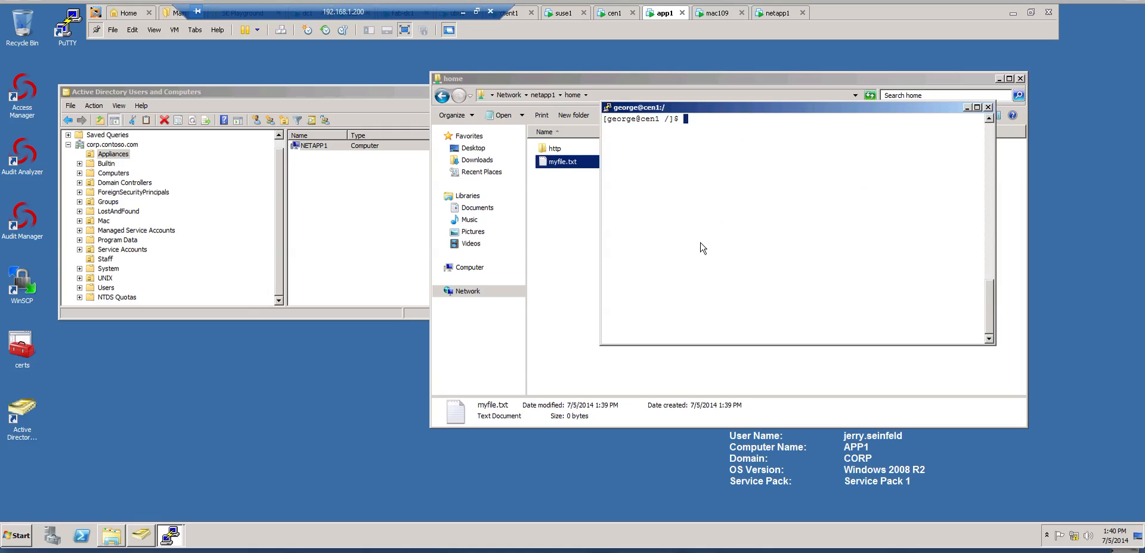
pyautogui.write('showmo')
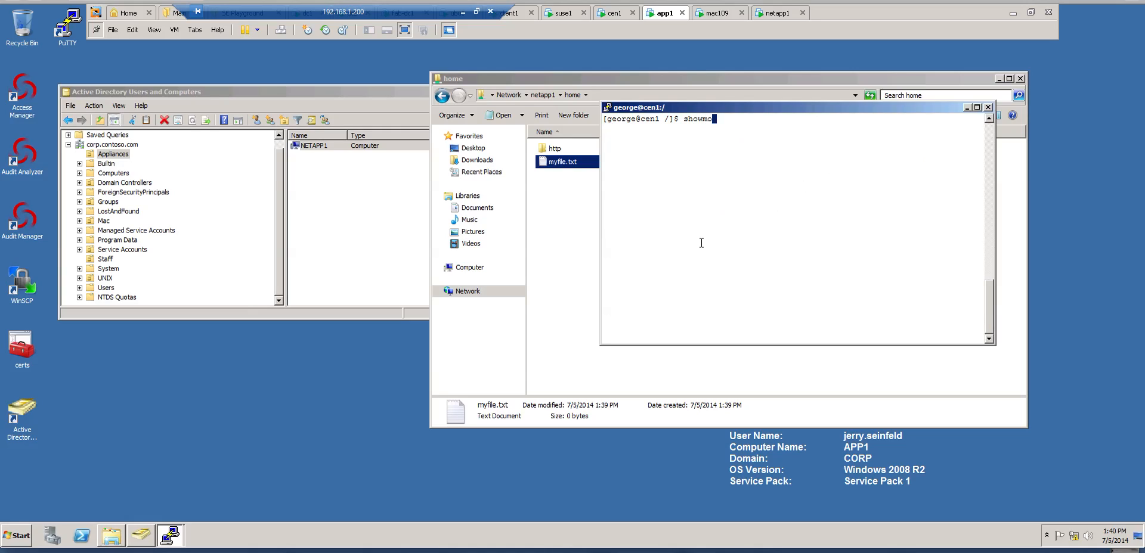
pyautogui.write('unt -e')
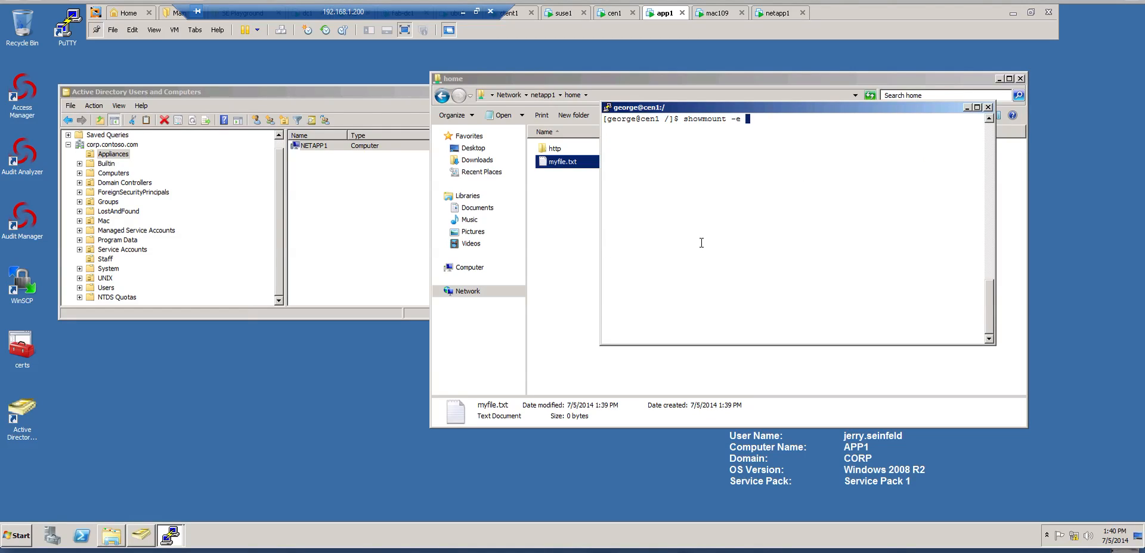
pyautogui.write('netap')
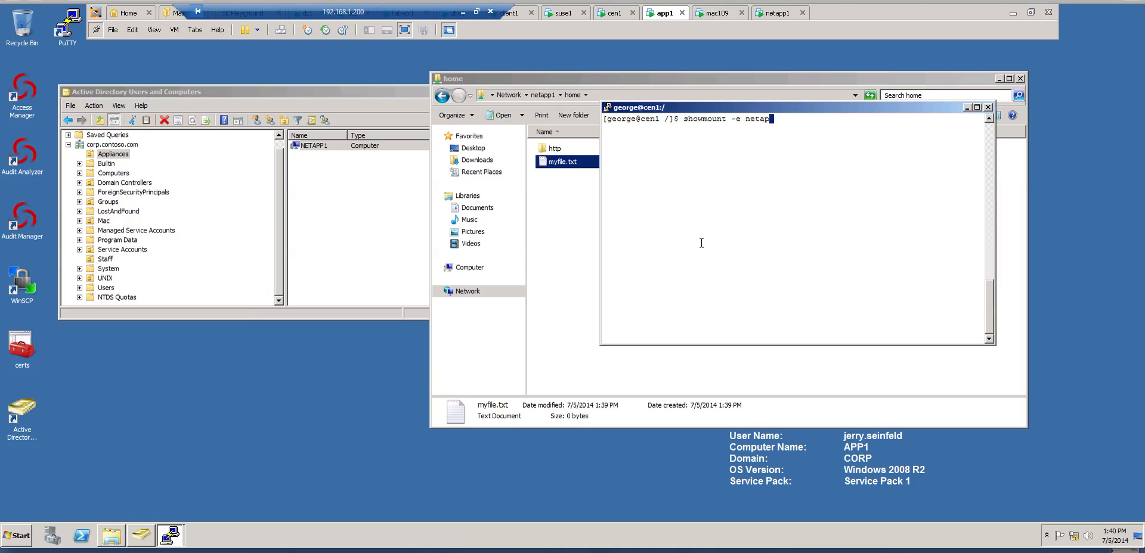
pyautogui.write('p1.corp.com')
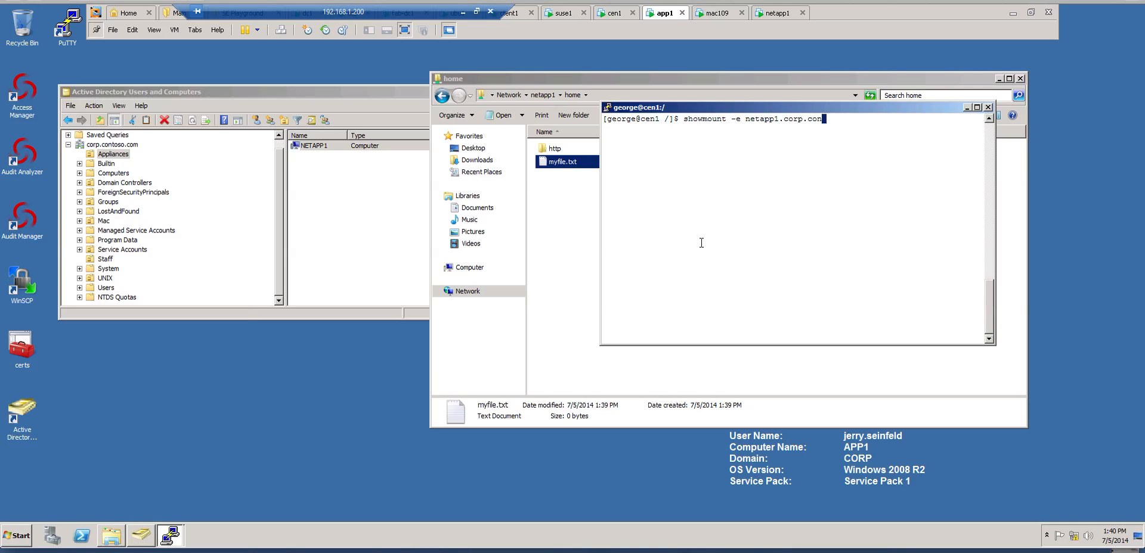
pyautogui.press('Return')
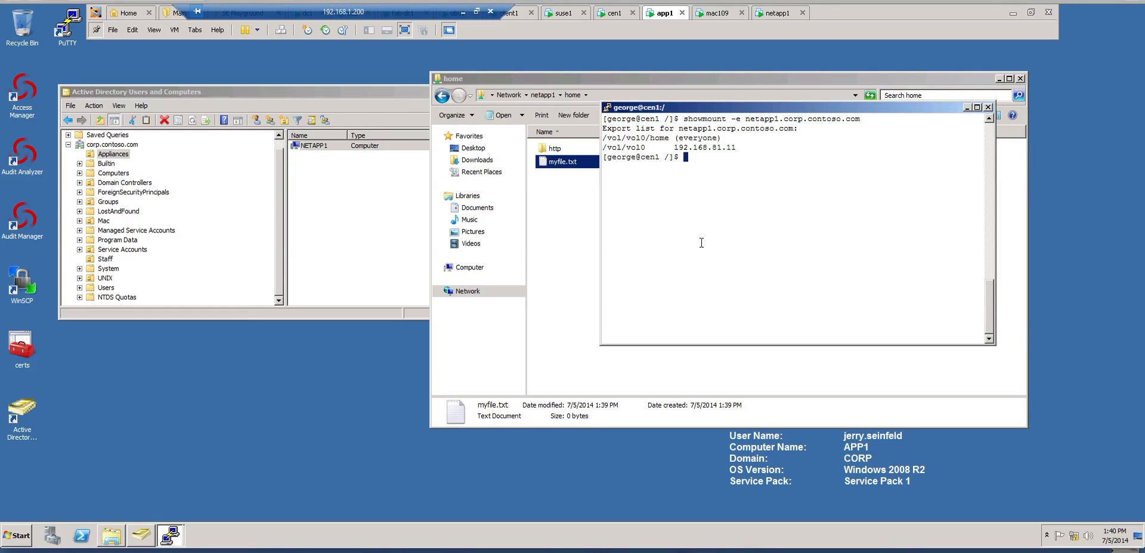
# Mount netapp1's /vol/vol10/home export at /mnt/test-nfs with dzdo, supplying the AD password.
pyautogui.write('dzdo umount /mnt/test-nfs')
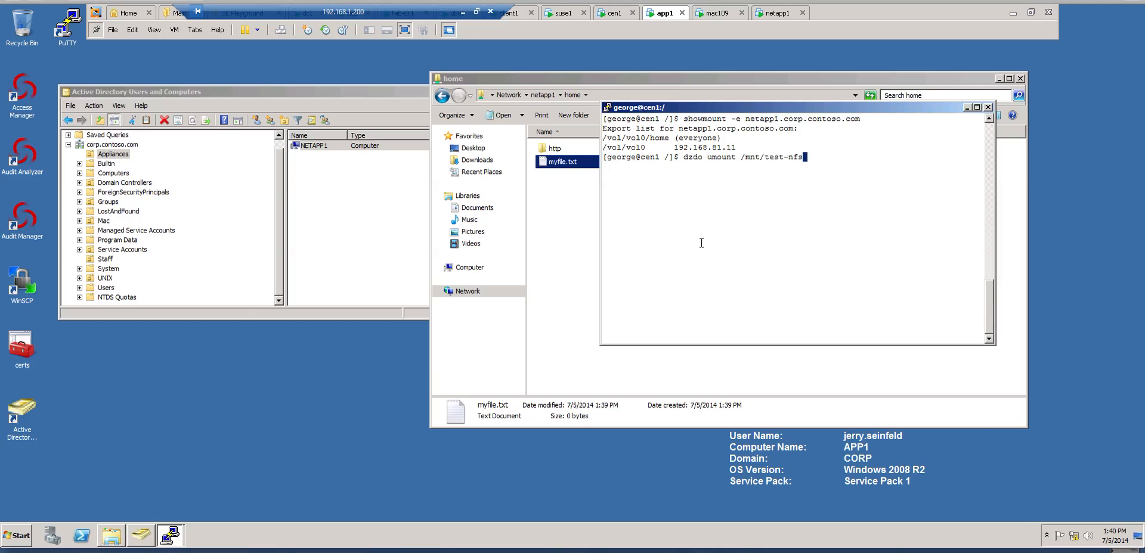
pyautogui.write('ls -l')
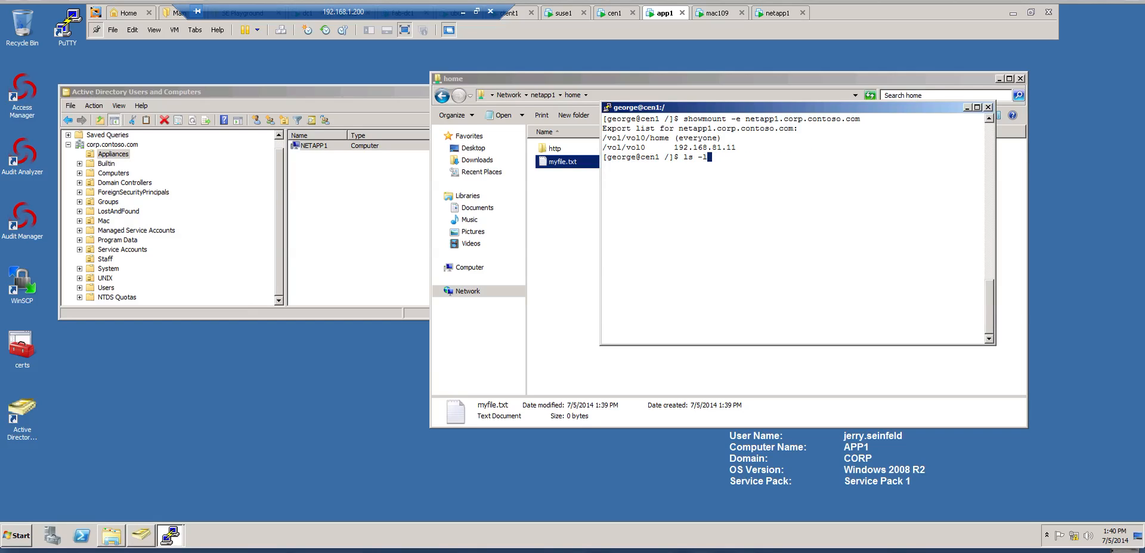
pyautogui.write('cd /mnt/test-nfs/')
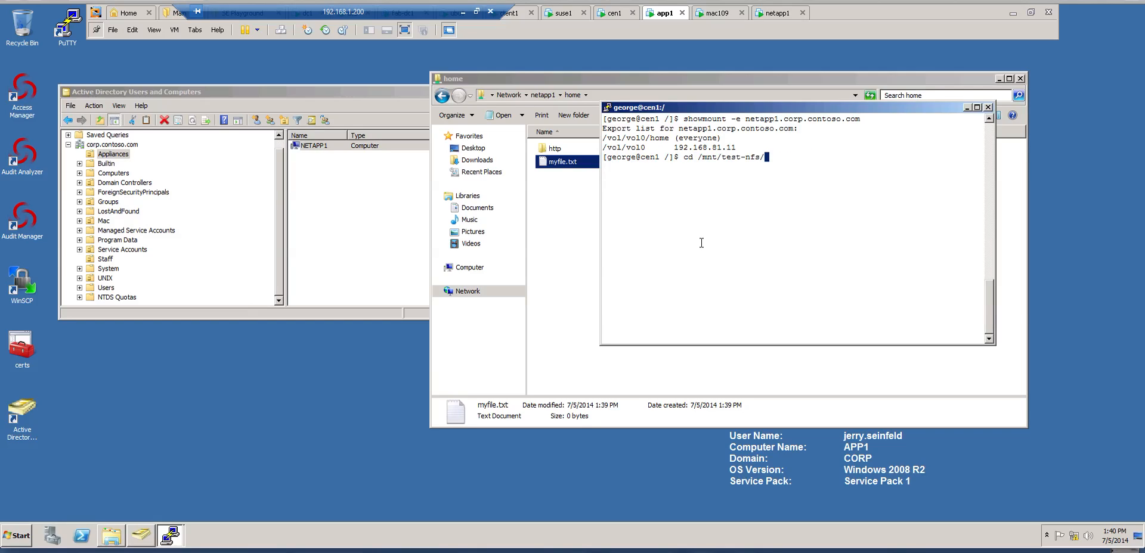
pyautogui.write('dzdo mount netapp1.corp.contoso.com:/vol/vol10/home /mnt/test-nfs/')
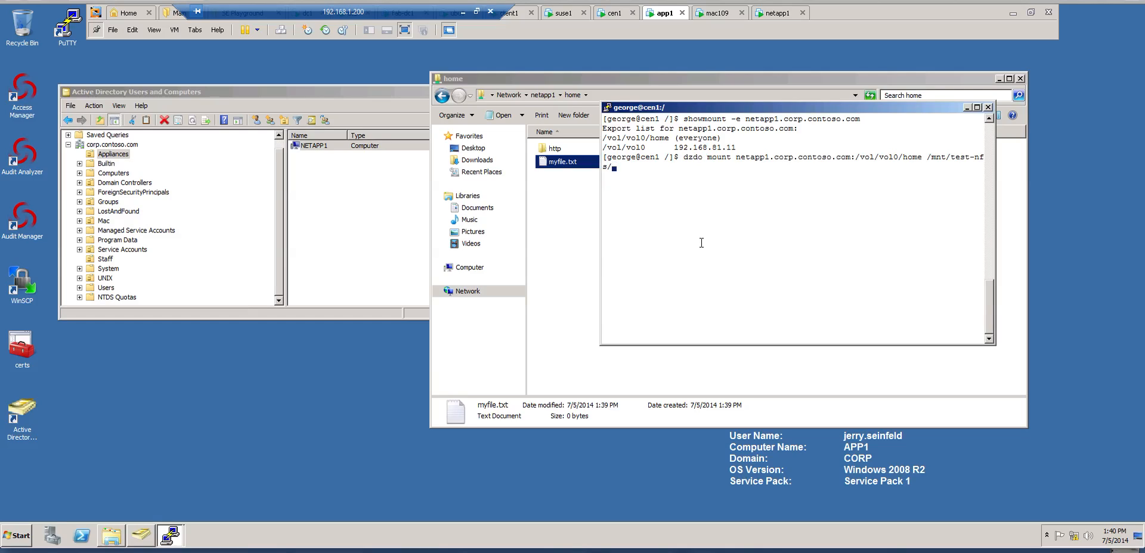
pyautogui.press('Return')
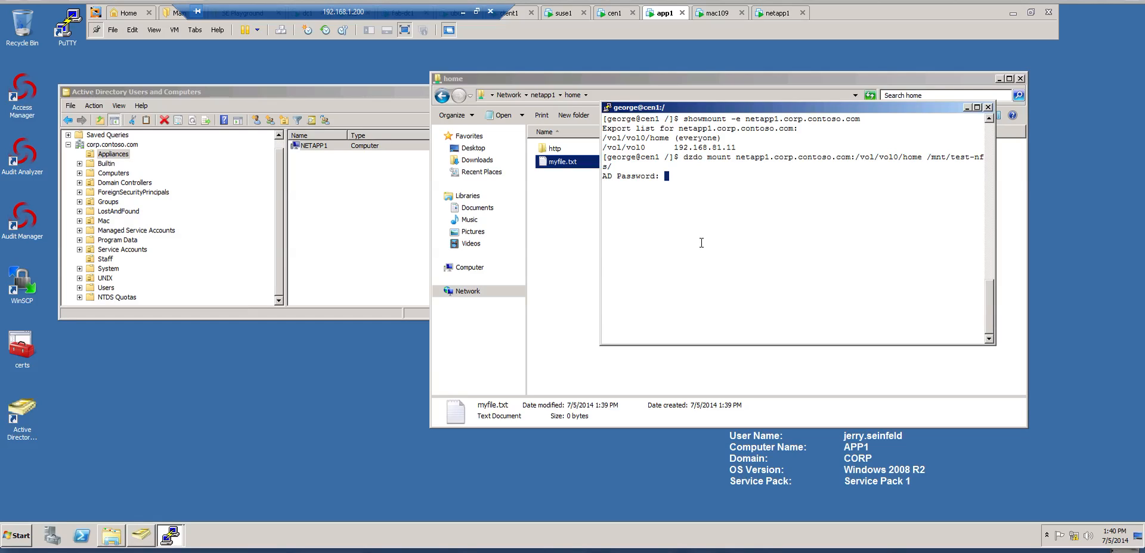
pyautogui.press('Return')
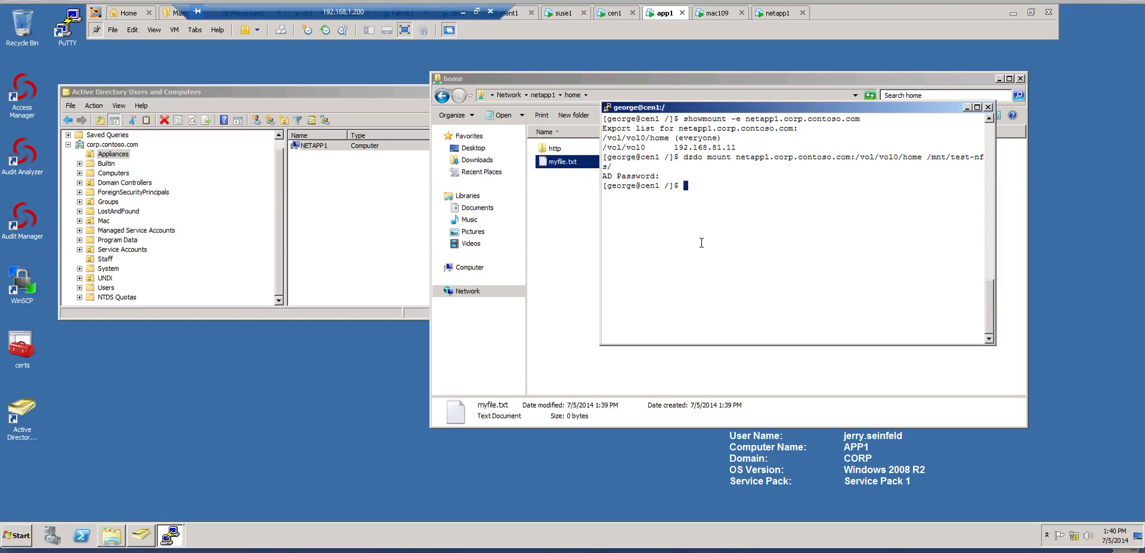
# Change into /mnt/test-nfs and bring up the list of open terminal sessions.
pyautogui.write('cd')
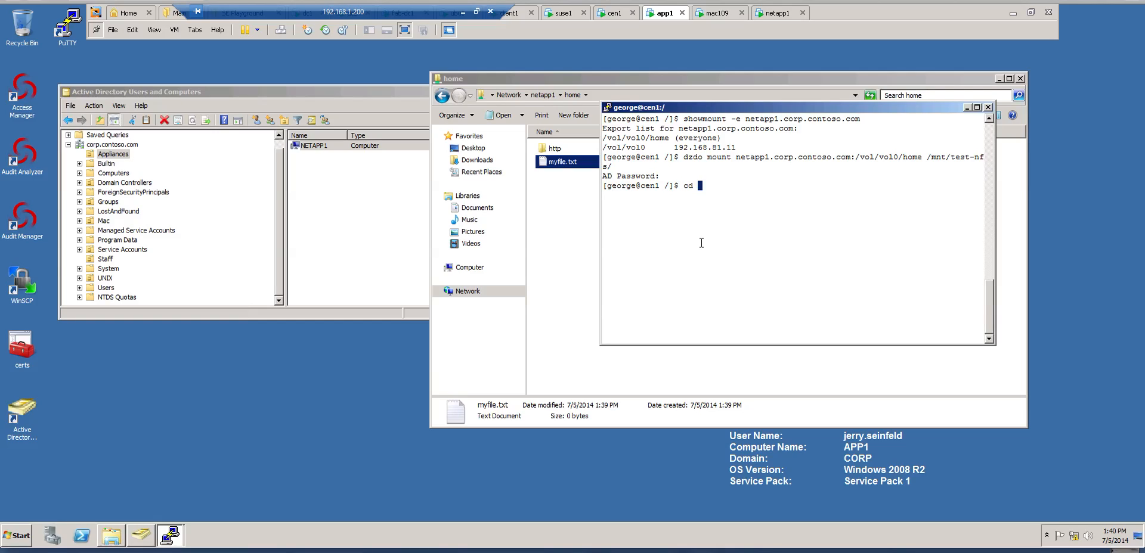
pyautogui.write('/mnt/')
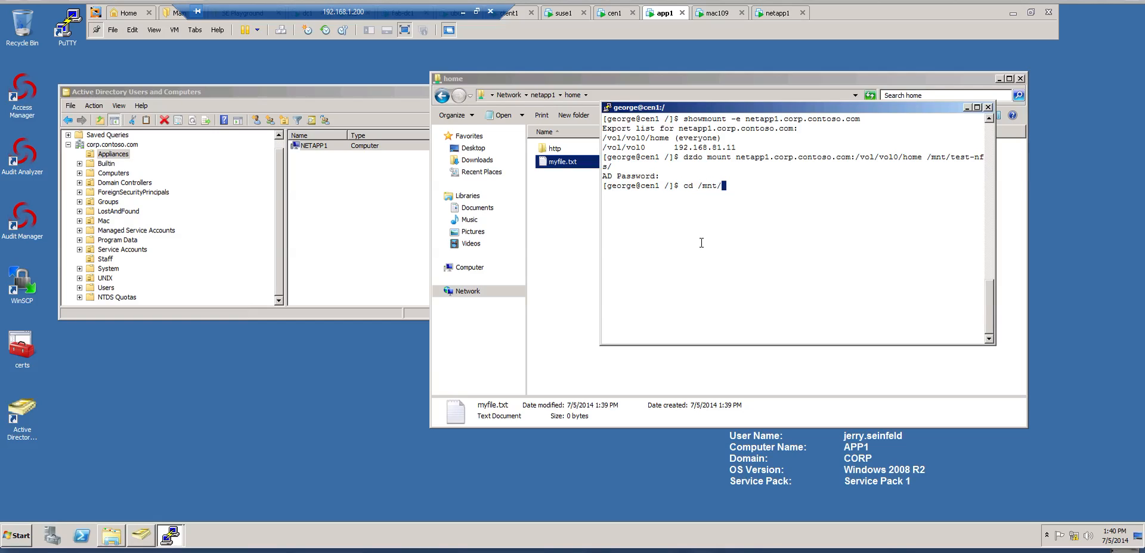
pyautogui.write('test-nfs')
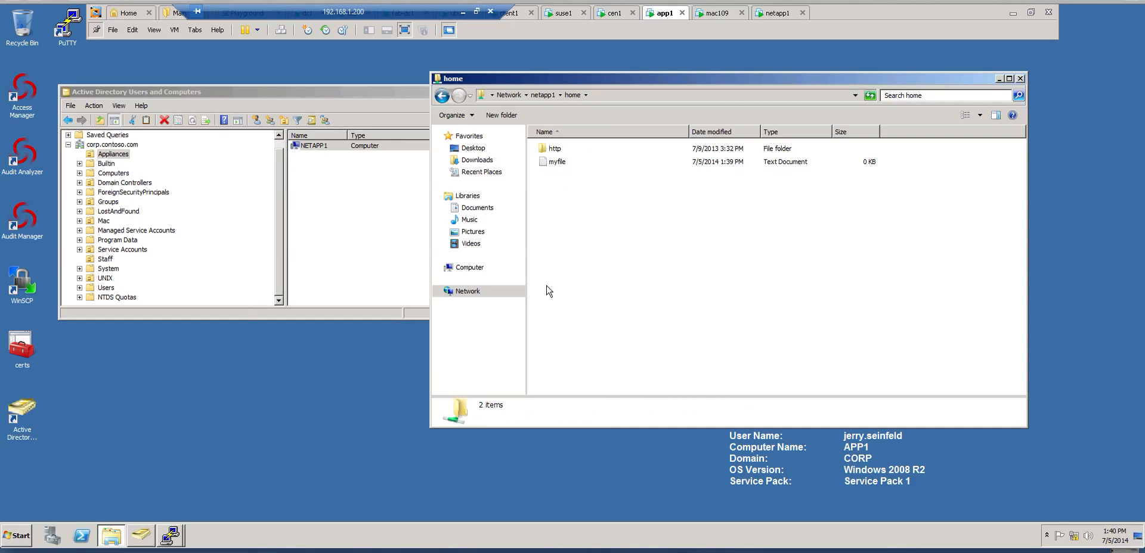
pyautogui.click(169, 535)
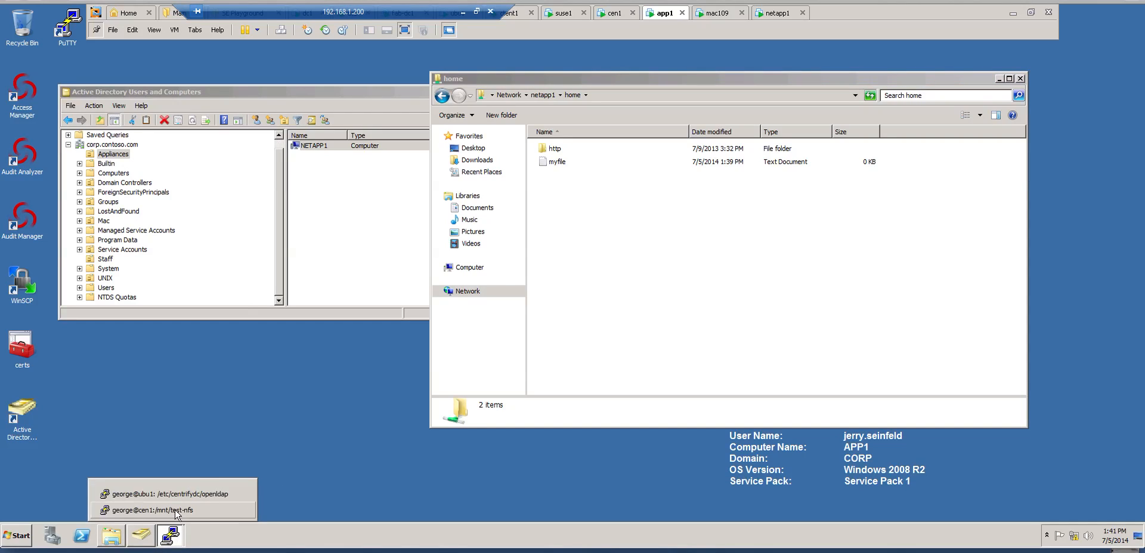
# Restore the cen1 session to list /mnt/test-nfs, showing myfile.txt owned by root.
pyautogui.click(151, 510)
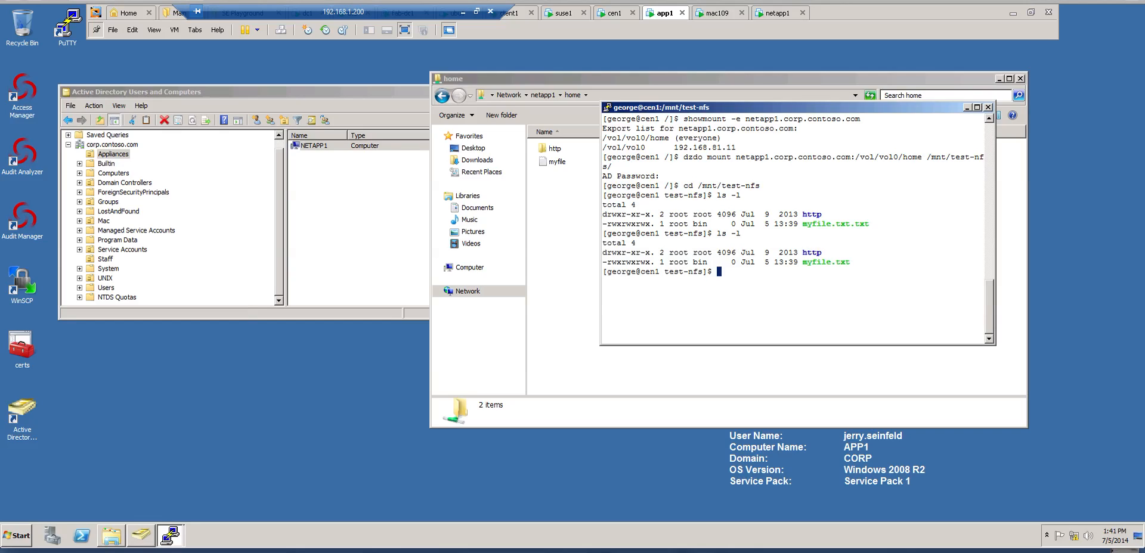
pyautogui.moveTo(707, 289)
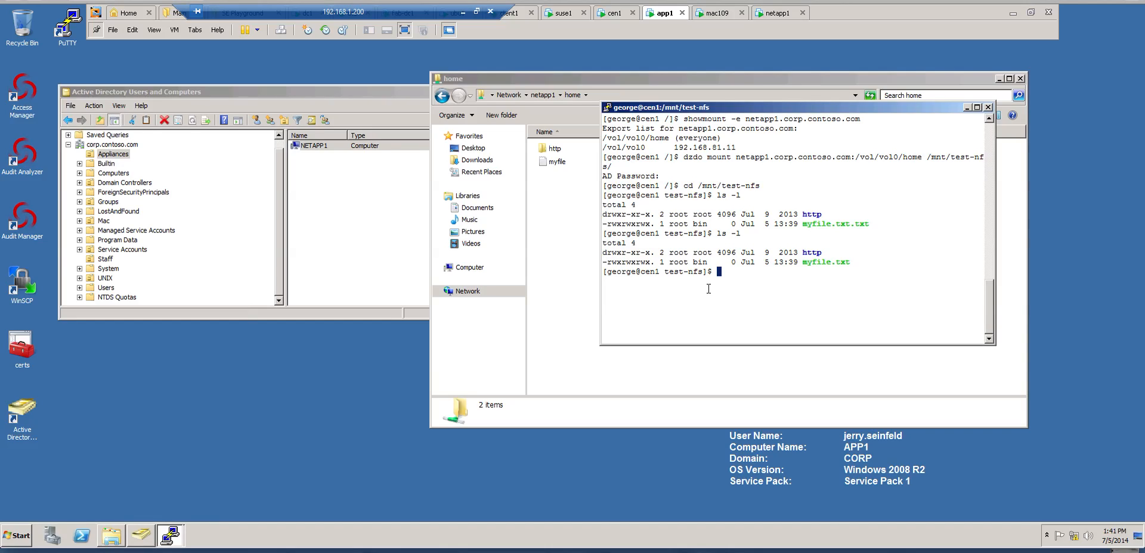
pyautogui.moveTo(780, 7)
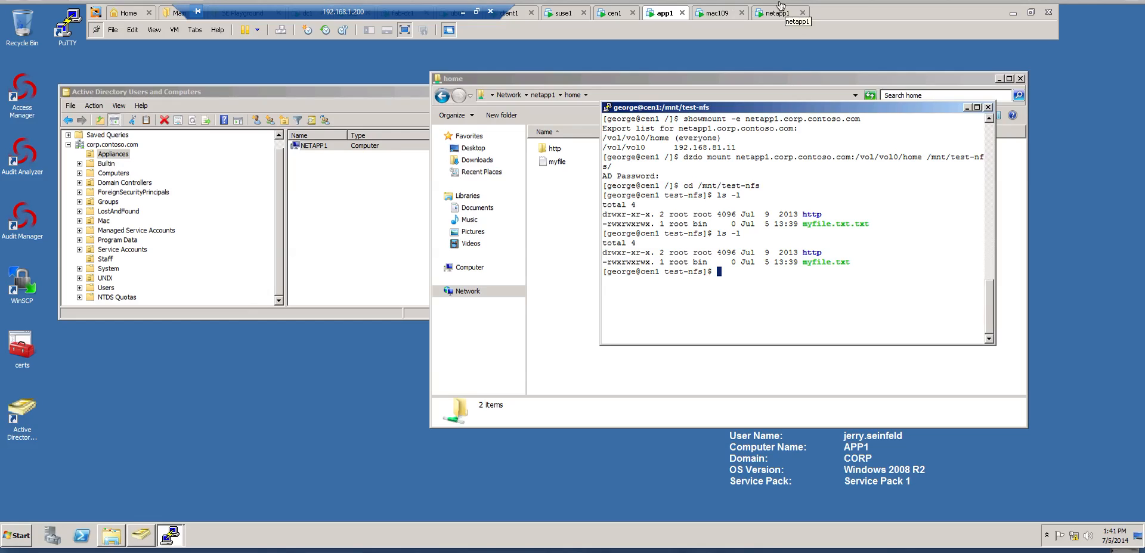
# On the netapp1 console run exportfs and wcc -s jerry.seinfeld, showing the mapping to pcuser, UID 65534.
pyautogui.click(777, 12)
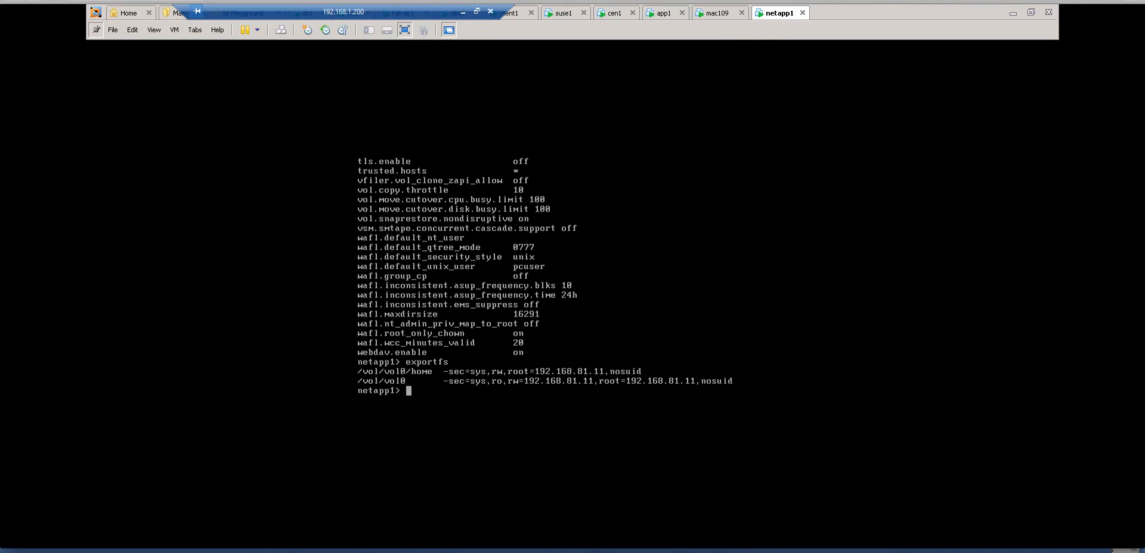
pyautogui.write('exportfs')
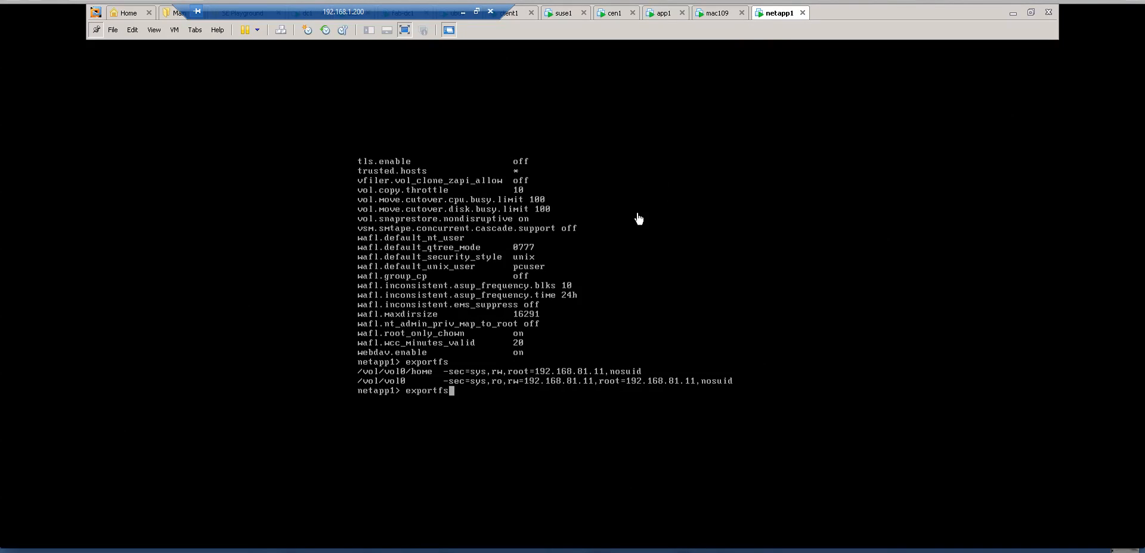
pyautogui.write('wcc -u jerry.seinfeld')
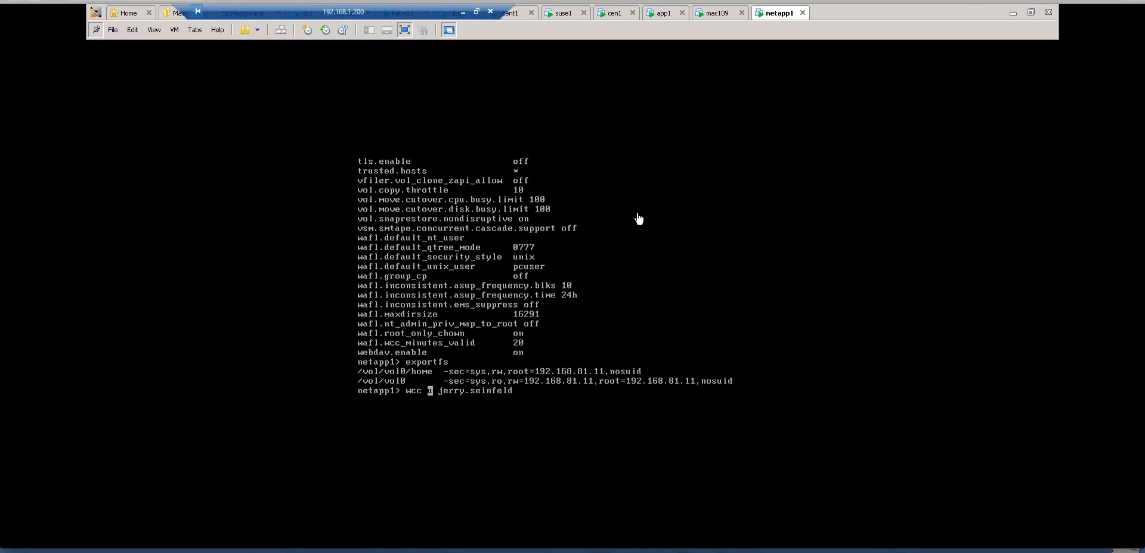
pyautogui.write('u')
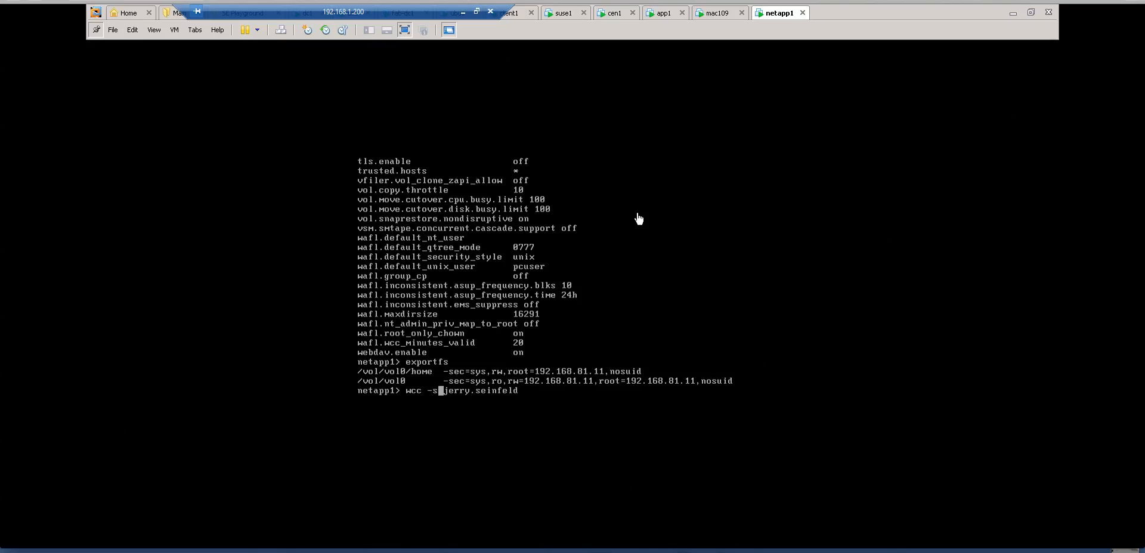
pyautogui.press('Return')
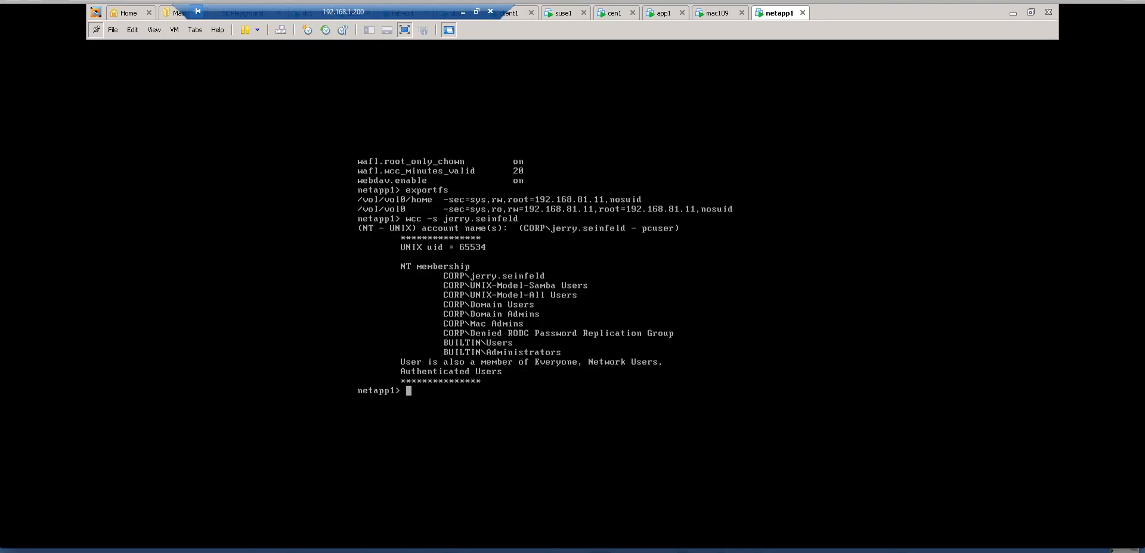
pyautogui.moveTo(613, 245)
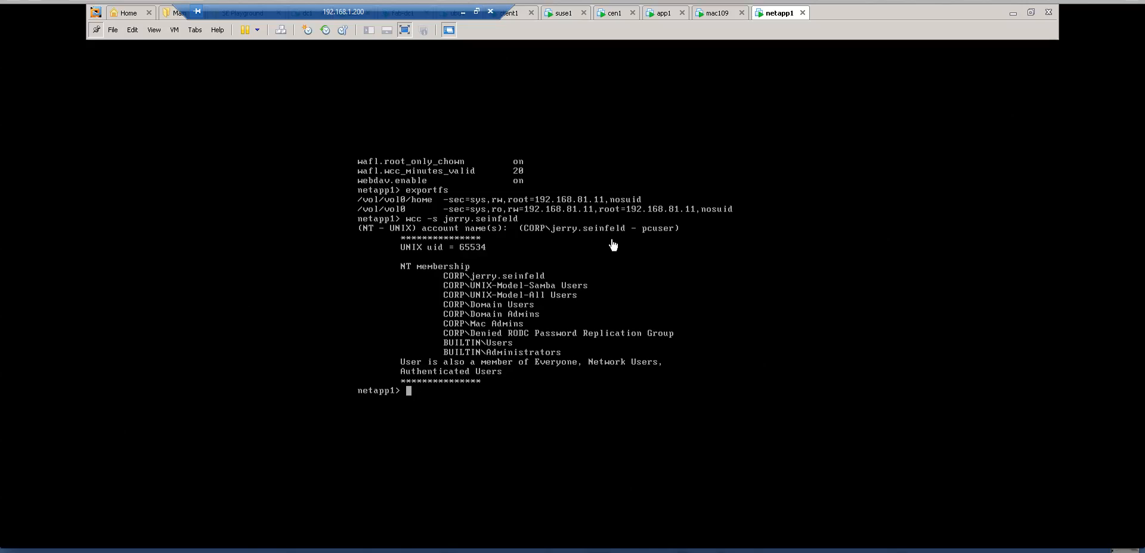
# Run wcc -u jerry.seinfeld on netapp1, which reports no passwd entry for the user.
pyautogui.write('wcc -s jerry.seinfeld')
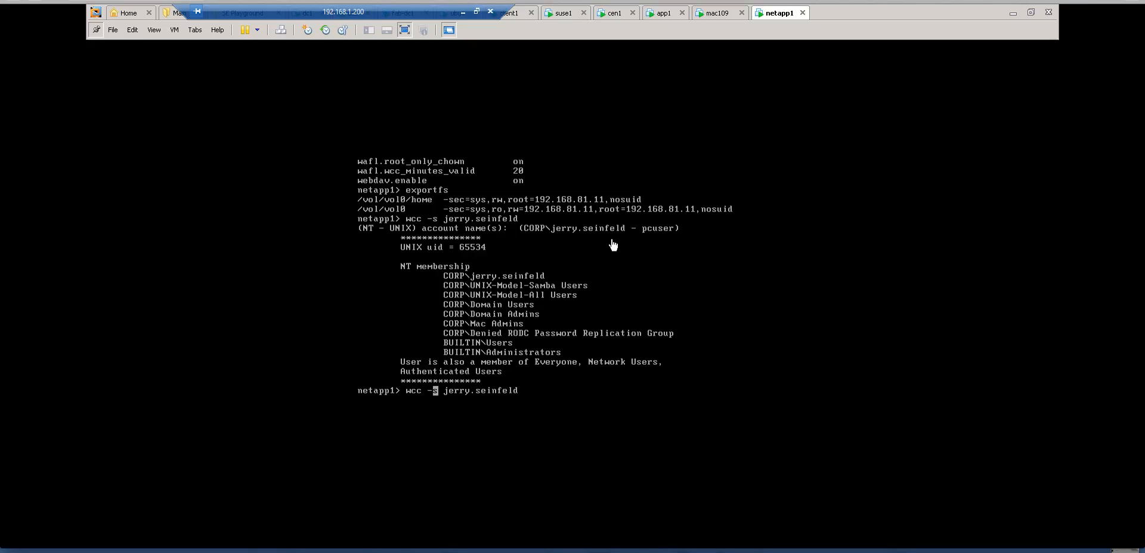
pyautogui.press('BackSpace')
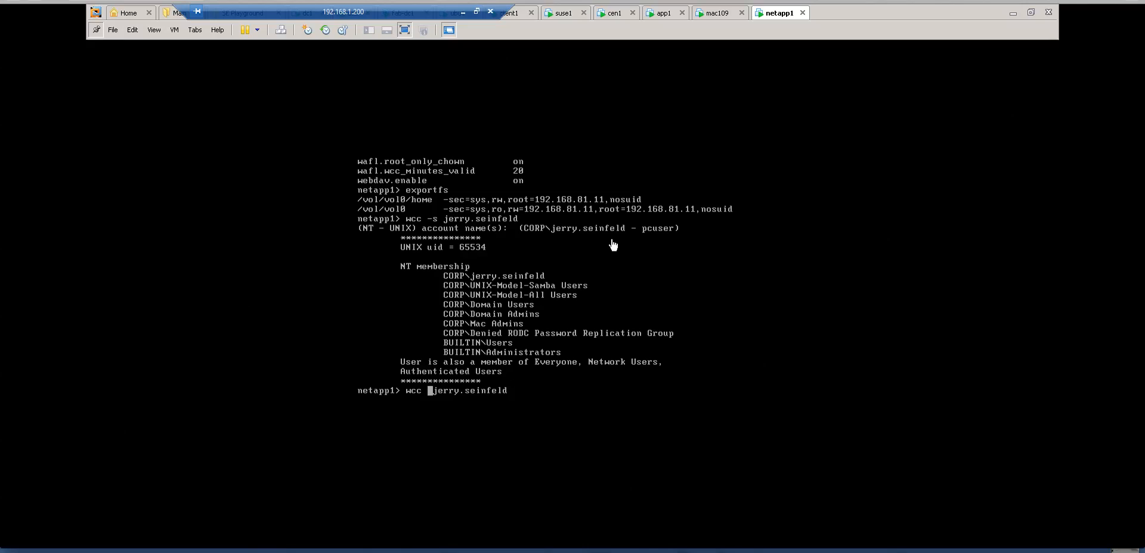
pyautogui.write(' -u')
pyautogui.press('Return')
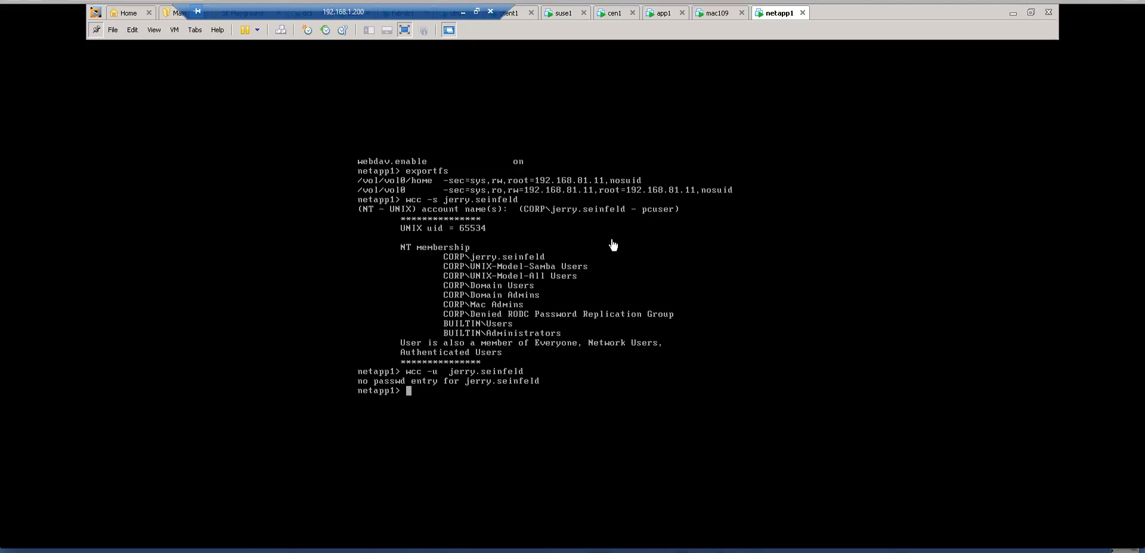
pyautogui.moveTo(754, 50)
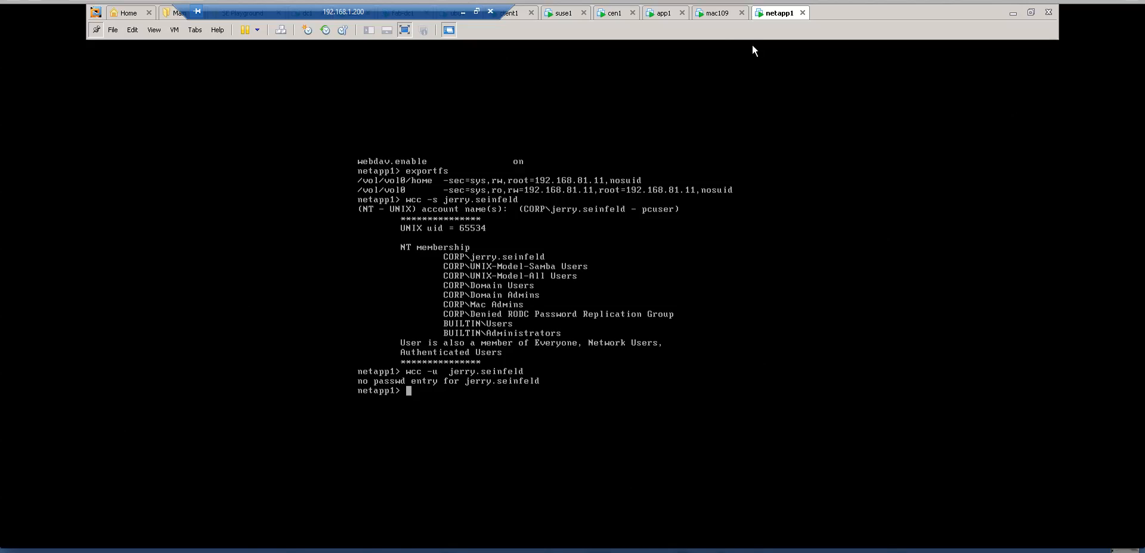
pyautogui.moveTo(718, 13)
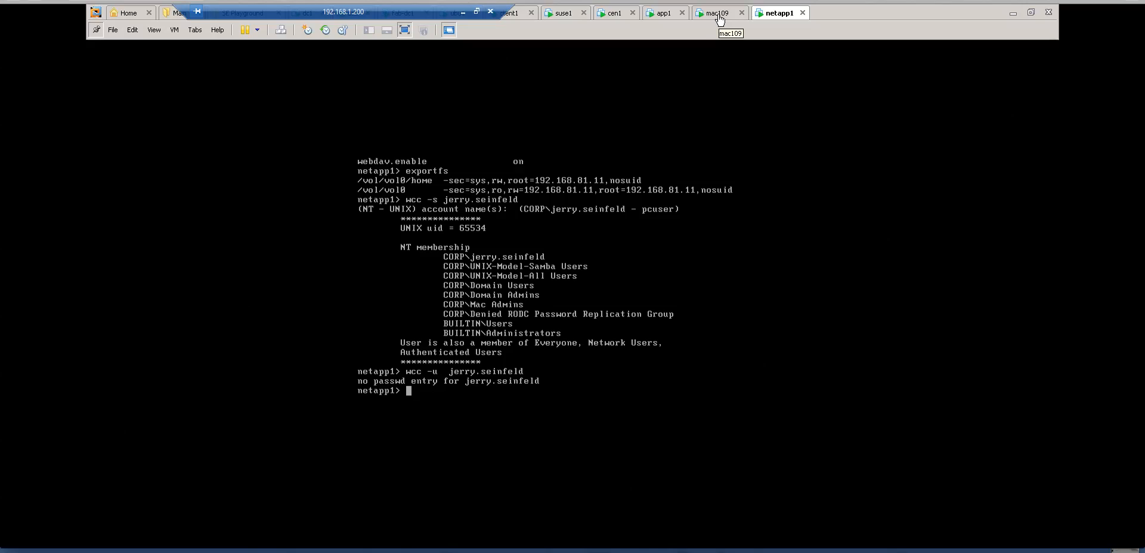
pyautogui.moveTo(664, 13)
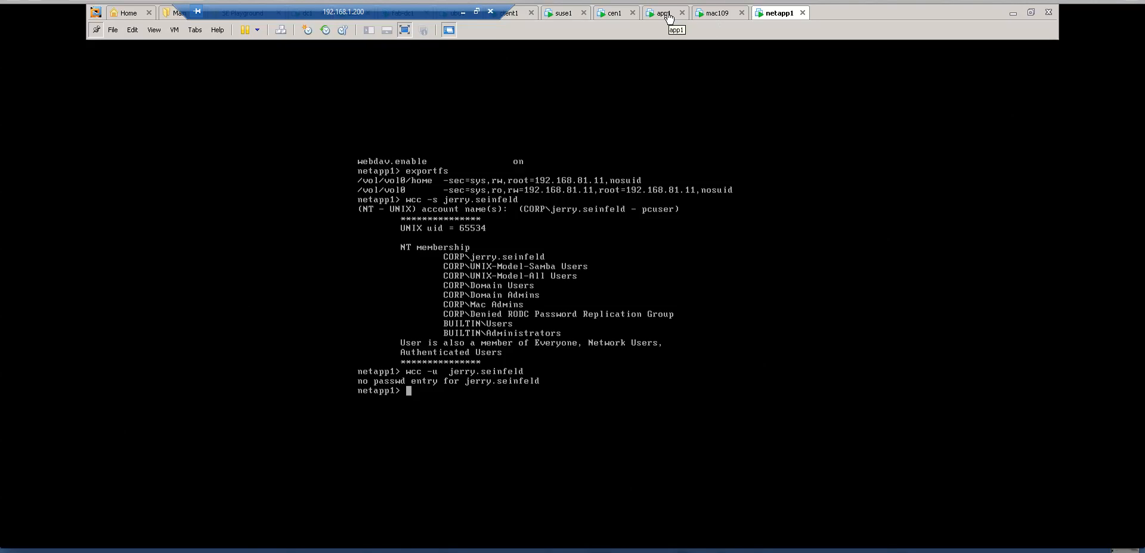
pyautogui.moveTo(665, 18)
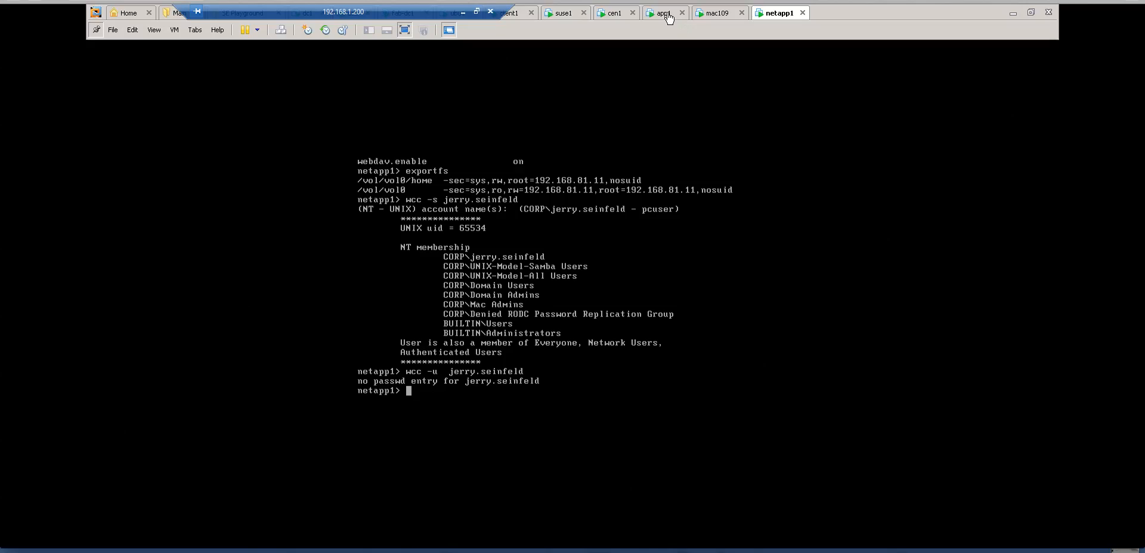
# Review and clear the cen1 console's showmount output, then return to the app1 desktop.
pyautogui.click(615, 12)
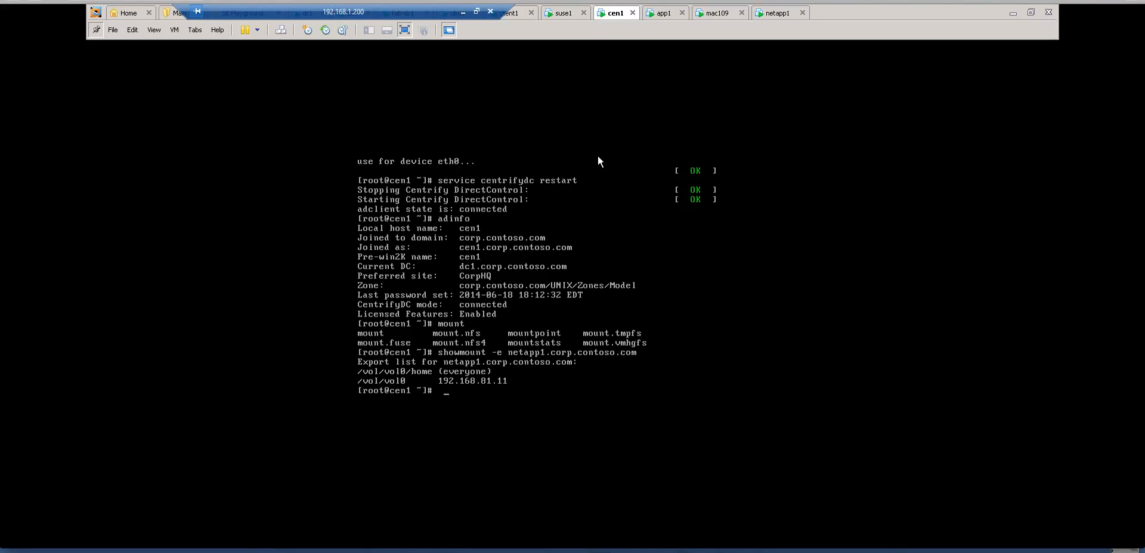
pyautogui.moveTo(665, 186)
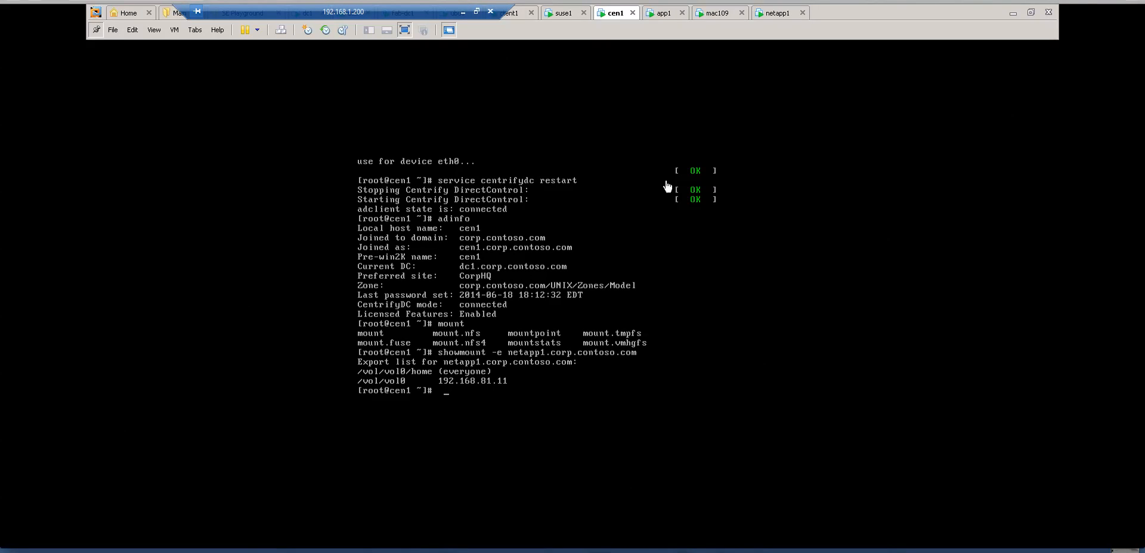
pyautogui.write('clear')
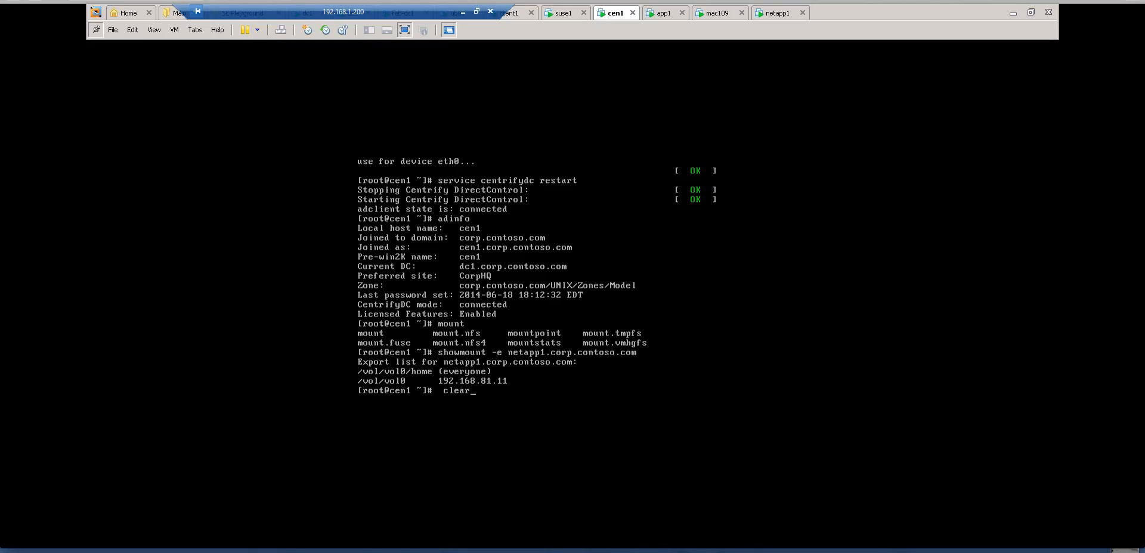
pyautogui.click(664, 12)
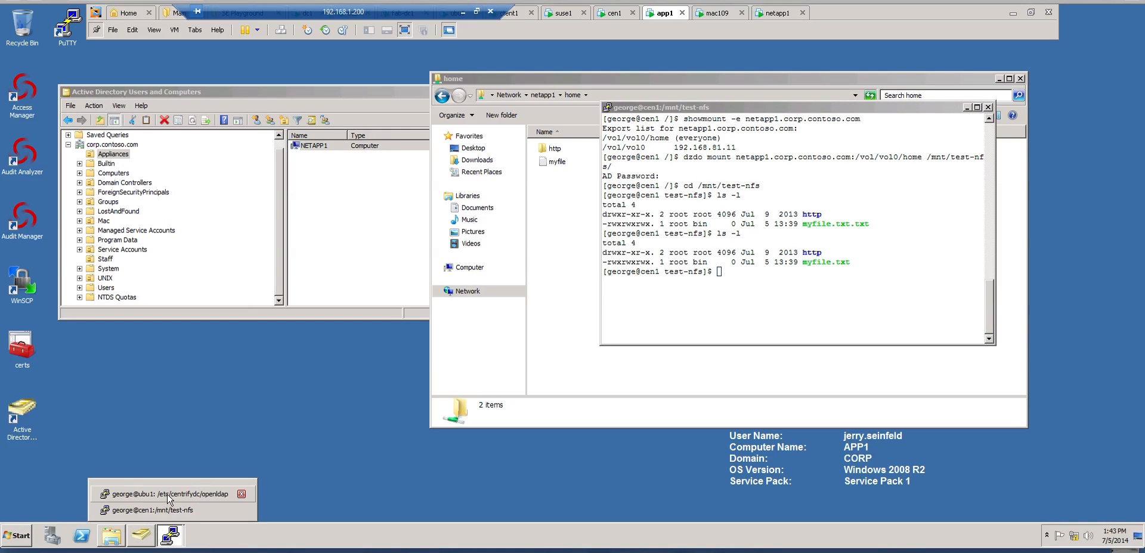
pyautogui.click(167, 494)
pyautogui.write('ad')
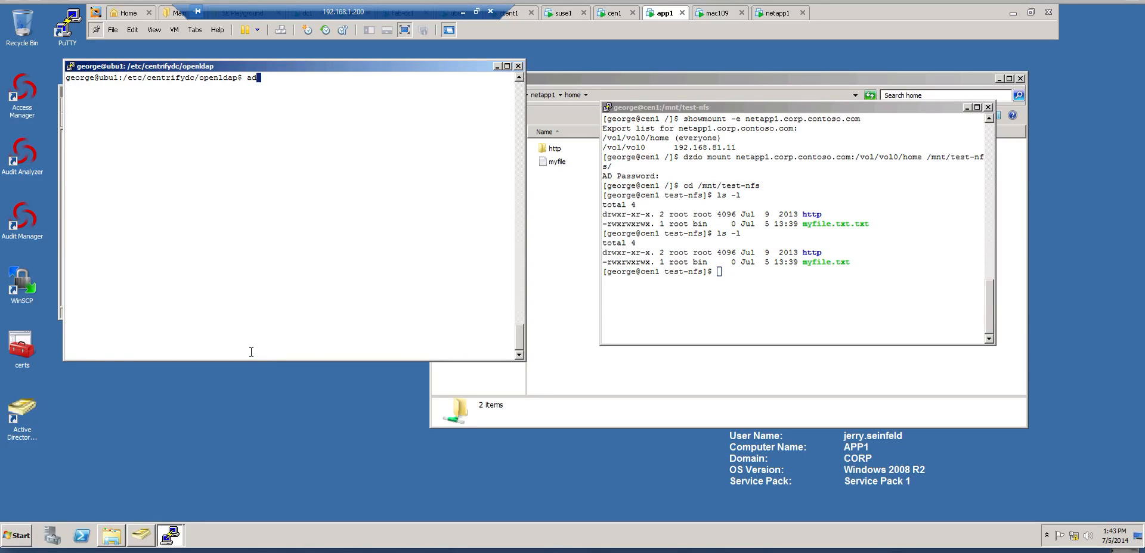
pyautogui.write('query user j')
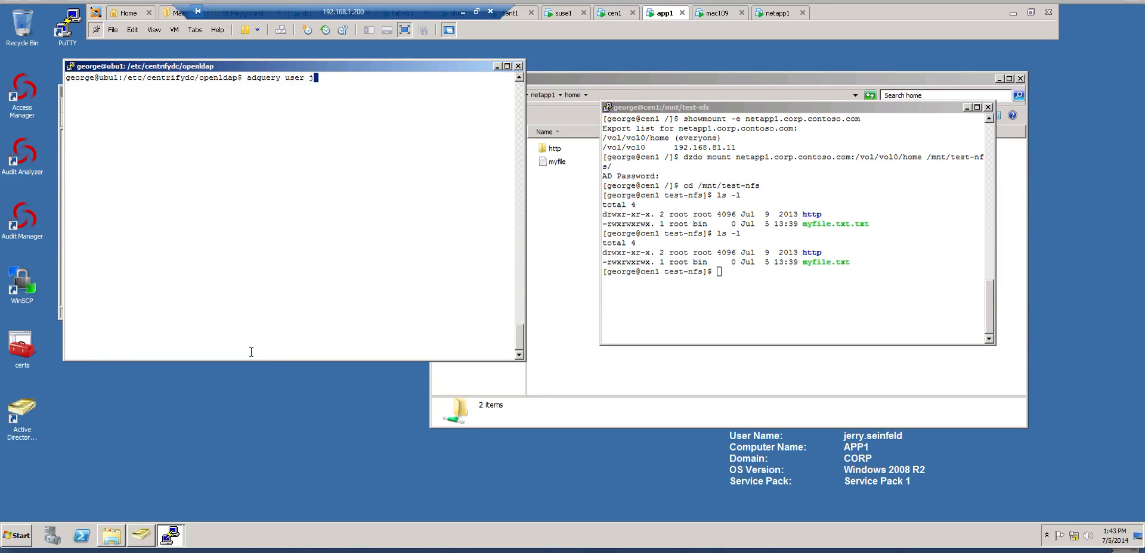
pyautogui.write('erry.s')
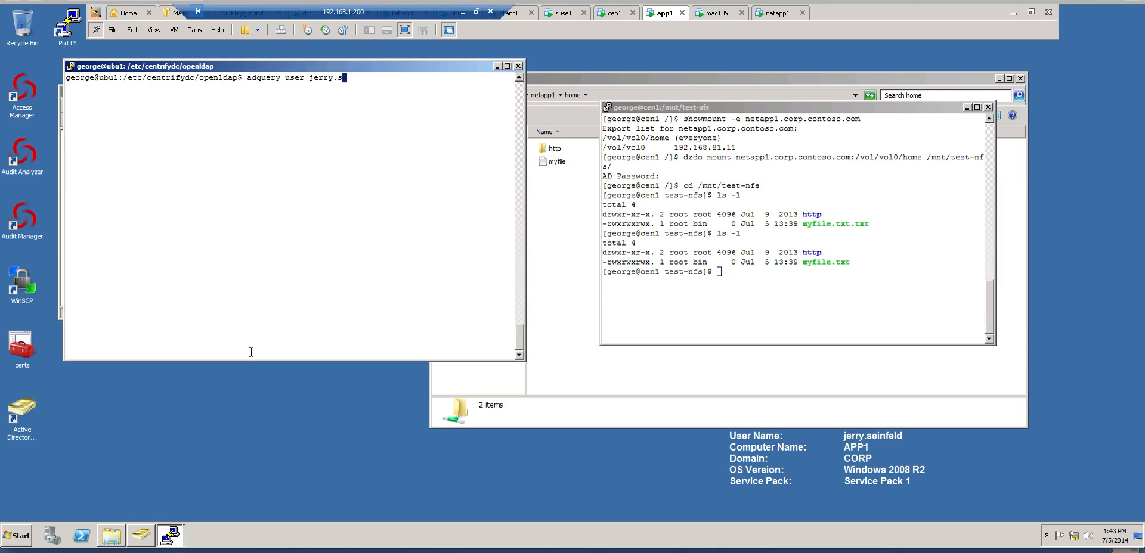
pyautogui.press('Return')
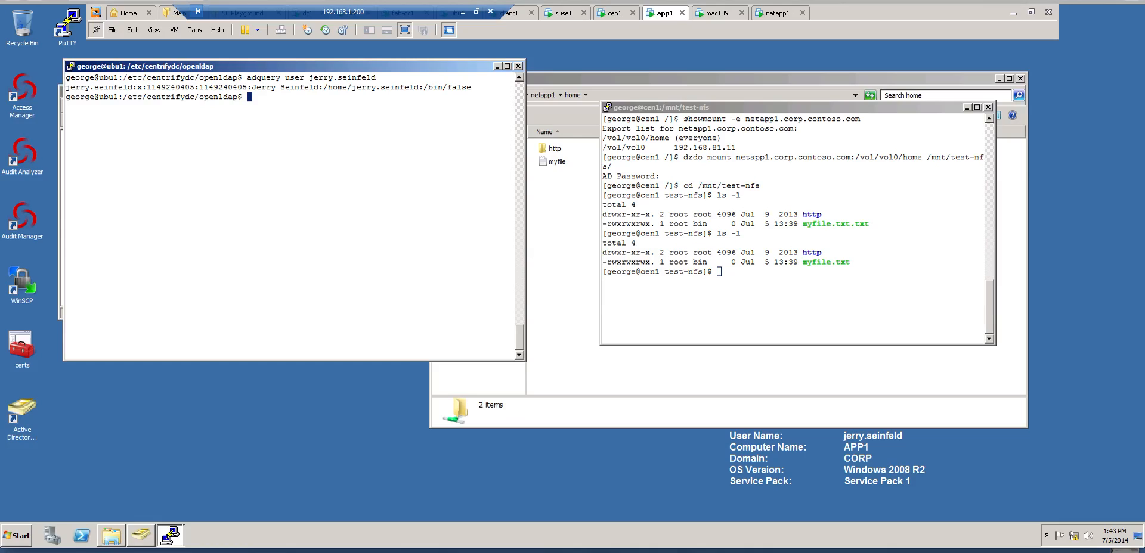
pyautogui.write('adquery user jerry.seinfeld -A')
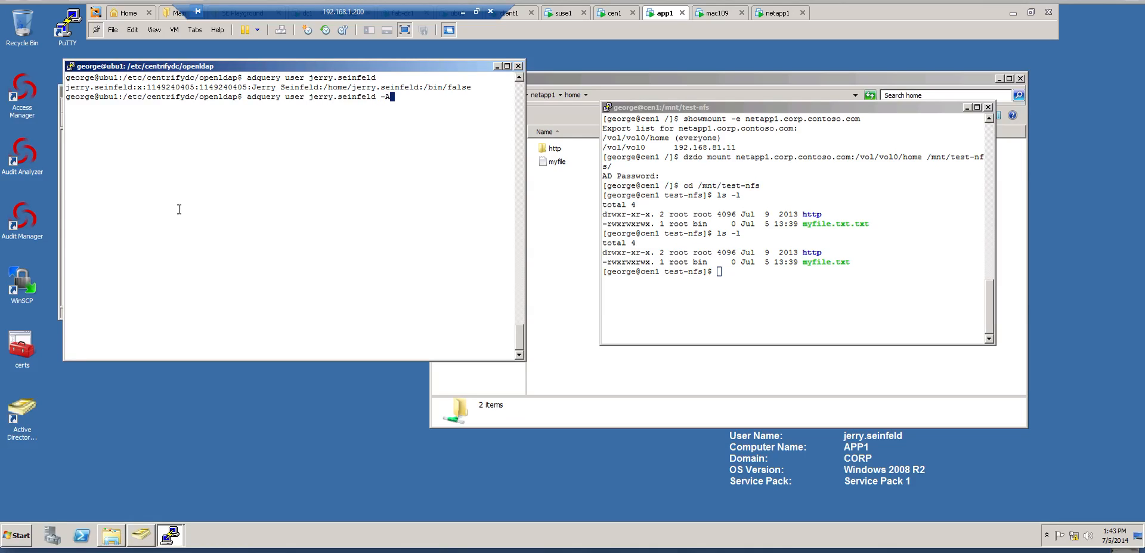
pyautogui.press('Return')
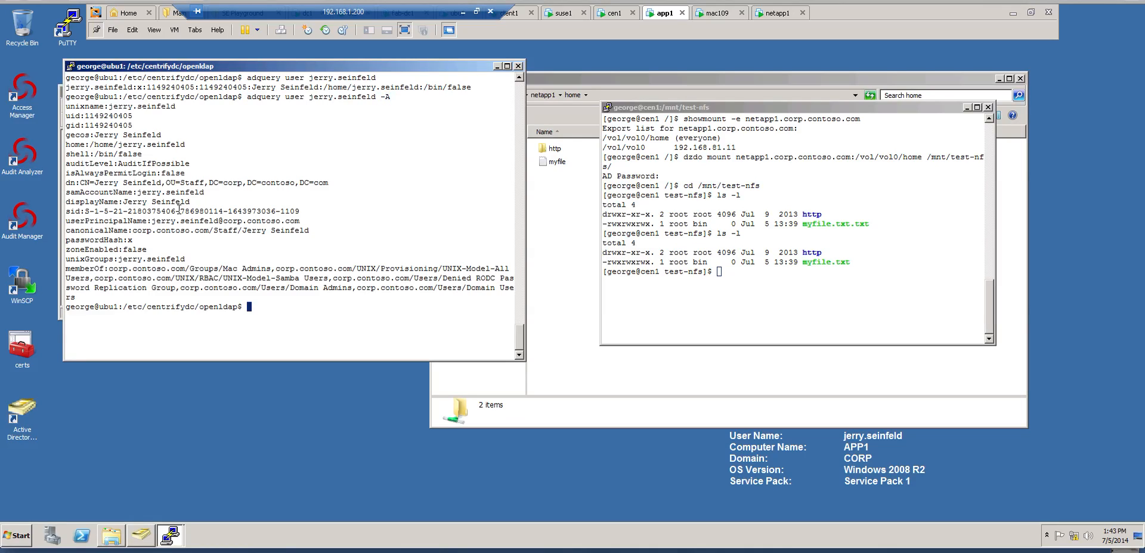